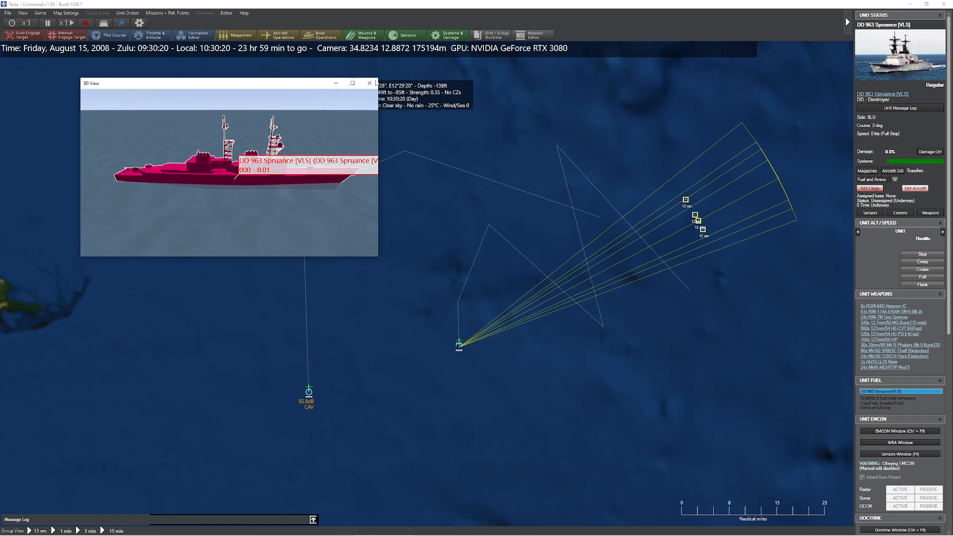
Step: Close the 3D view and review SKUNK #2's Square Tie emission and possible class matches
{"action": "left_click", "coordinate": [367, 82]}
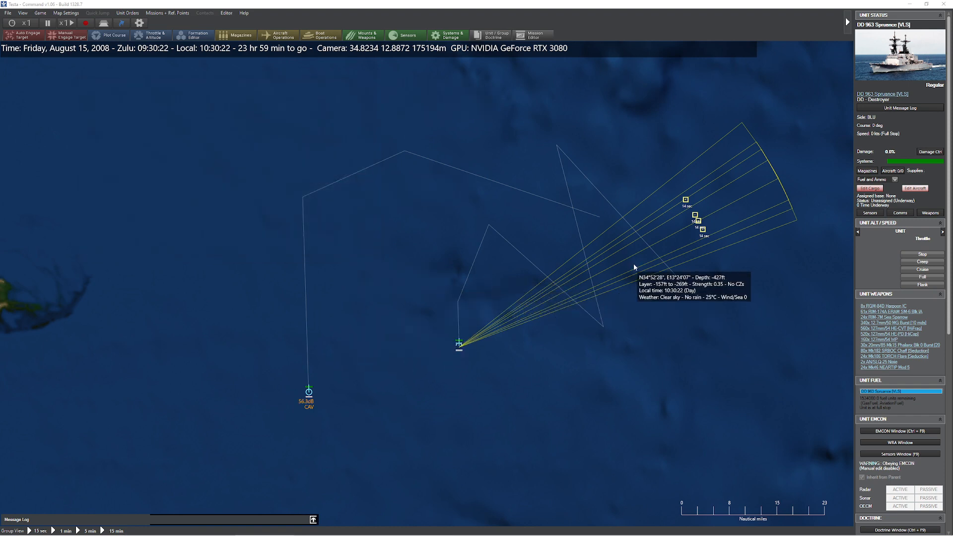
{"action": "left_click", "coordinate": [691, 214]}
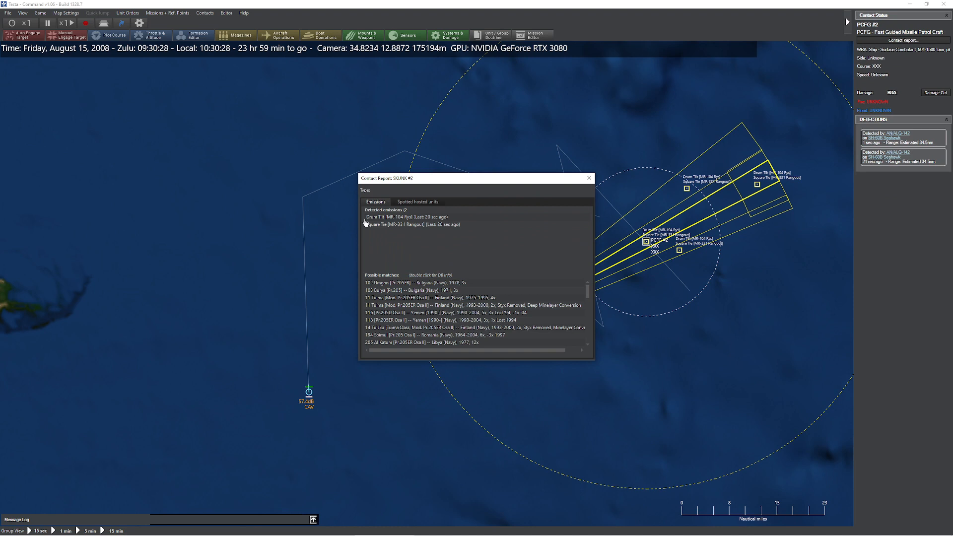
{"action": "left_click", "coordinate": [413, 225]}
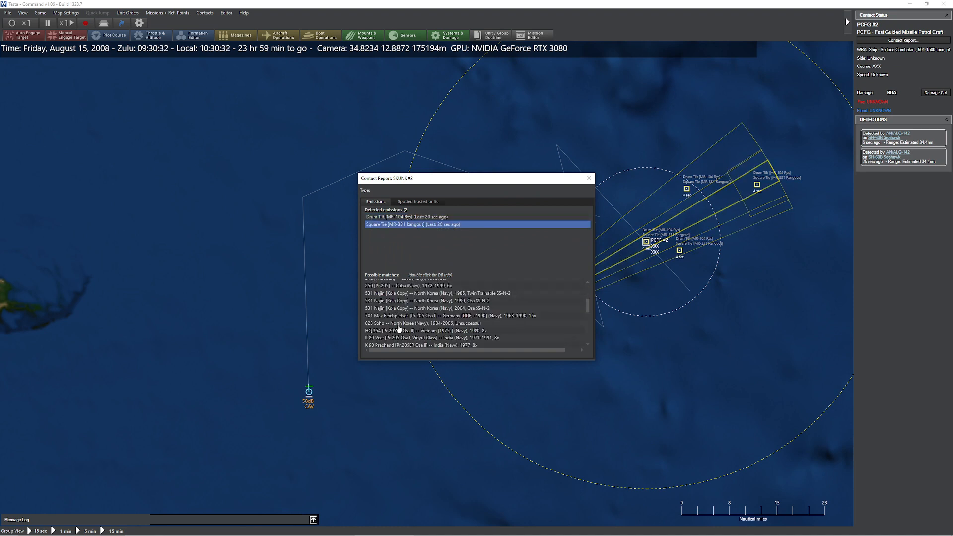
{"action": "left_click", "coordinate": [431, 337]}
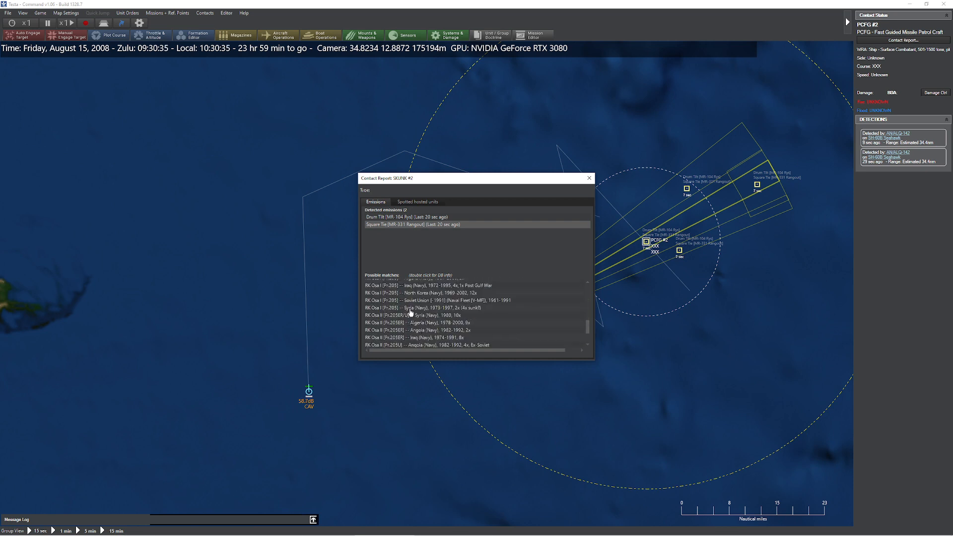
{"action": "scroll", "scroll_direction": "down", "scroll_amount": 3}
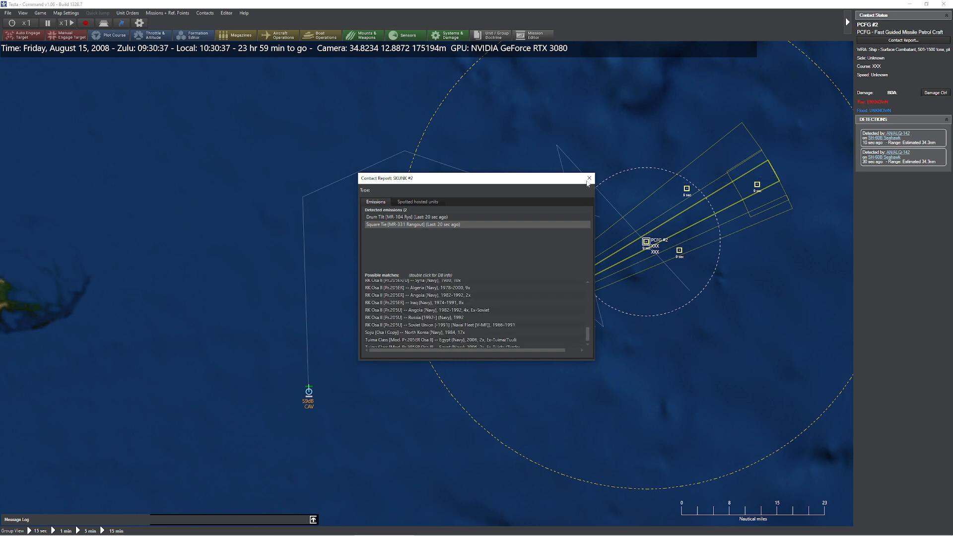
Step: Review the Spruance's RGM-84D Harpoon IC and the RK Osa II database entries, then close the viewer
{"action": "left_click", "coordinate": [589, 178]}
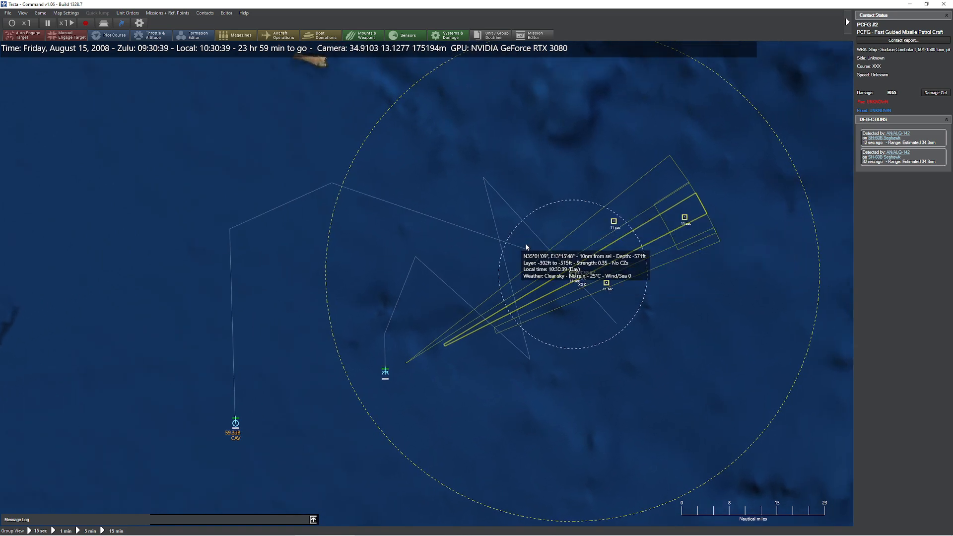
{"action": "mouse_move", "coordinate": [642, 305]}
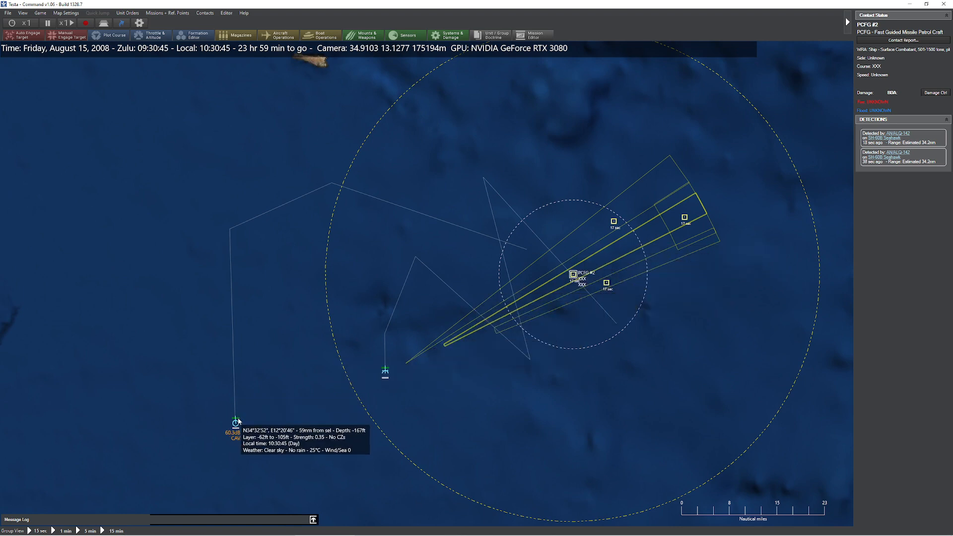
{"action": "left_click", "coordinate": [234, 423]}
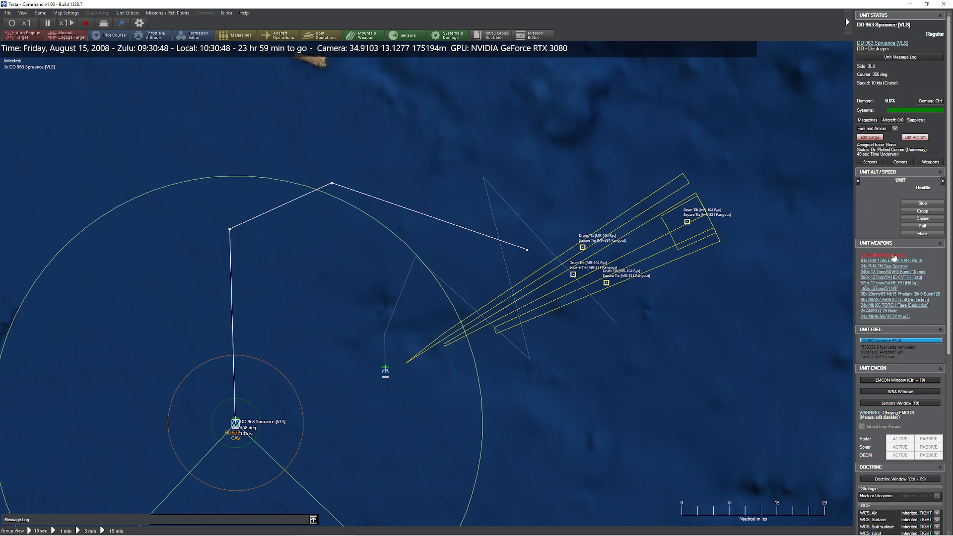
{"action": "left_click", "coordinate": [883, 255]}
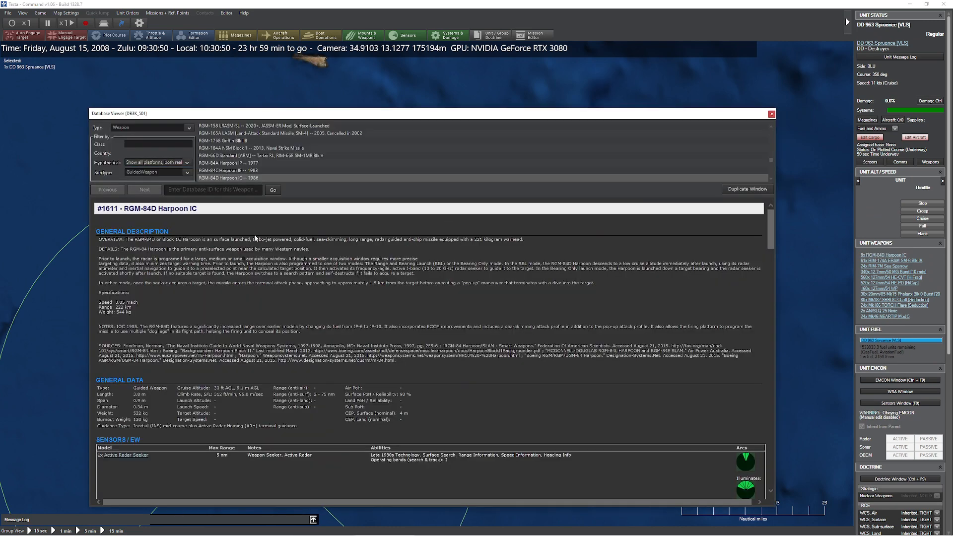
{"action": "mouse_move", "coordinate": [216, 300]}
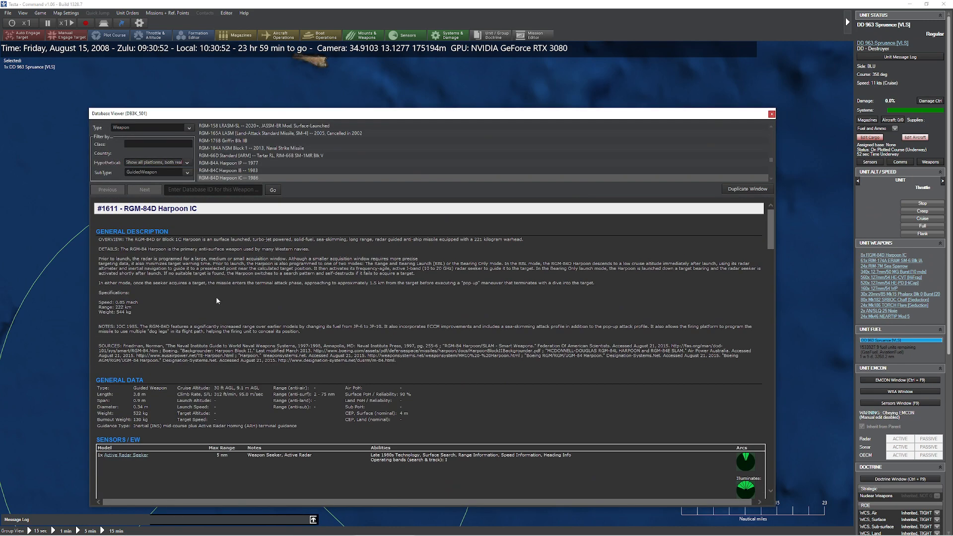
{"action": "mouse_move", "coordinate": [343, 397]}
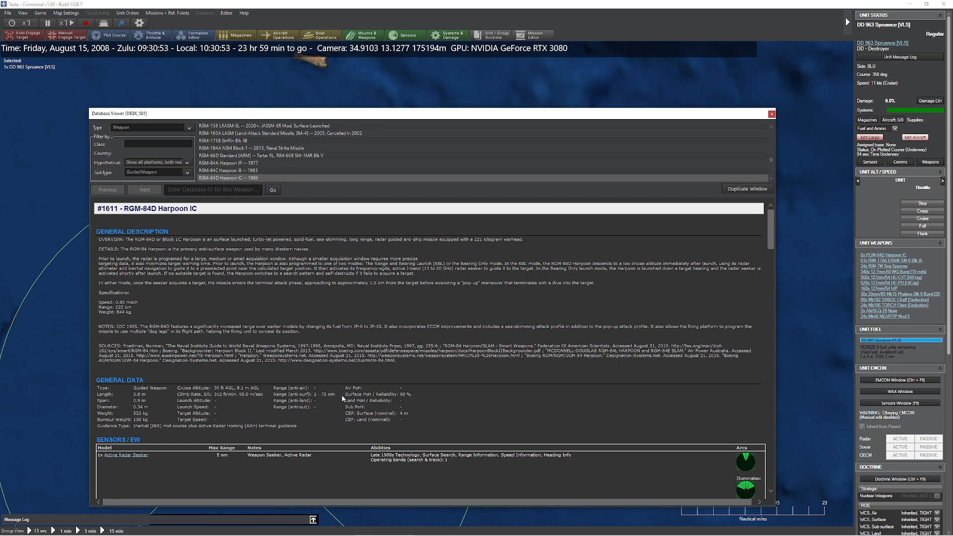
{"action": "left_click", "coordinate": [188, 127]}
{"action": "type", "text": "osa"}
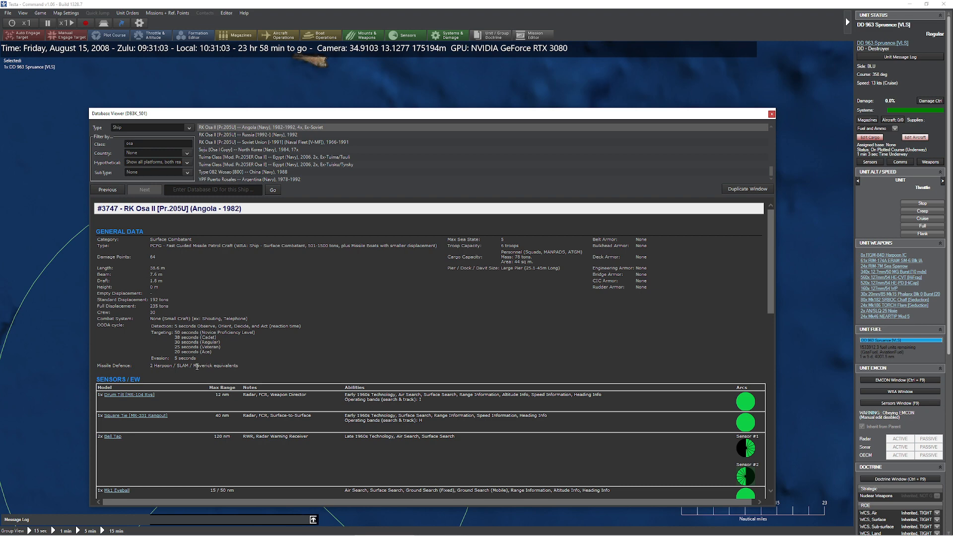
{"action": "left_click", "coordinate": [771, 113]}
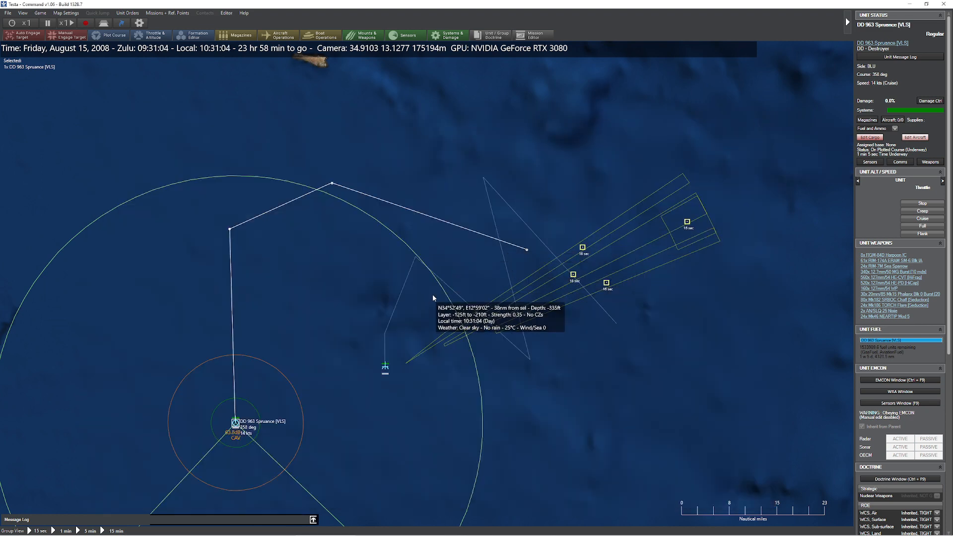
{"action": "mouse_move", "coordinate": [317, 358]}
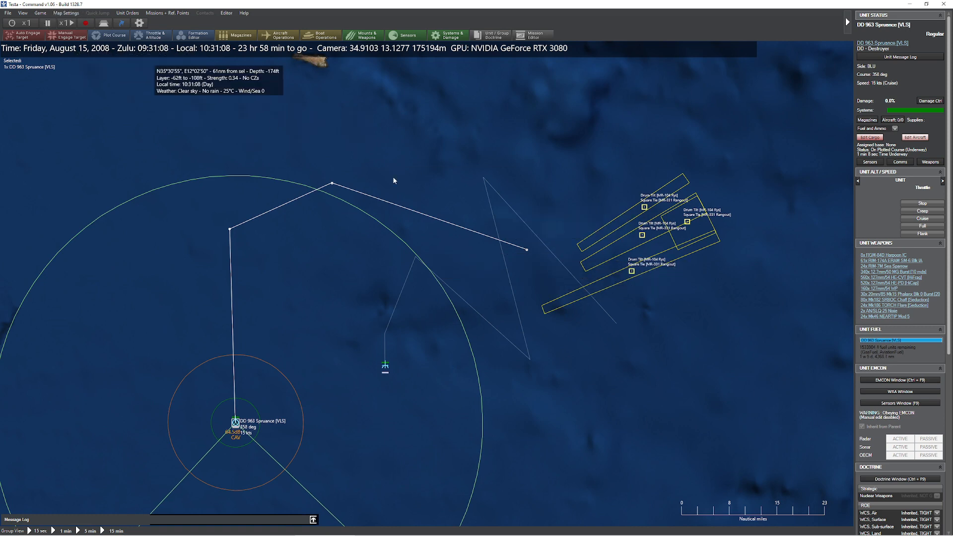
{"action": "left_click", "coordinate": [43, 13]}
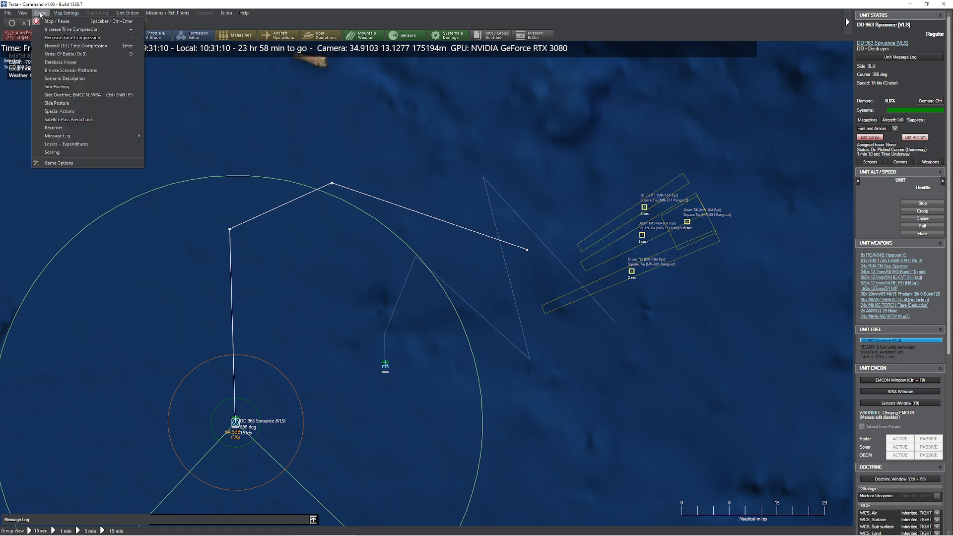
{"action": "left_click", "coordinate": [59, 61]}
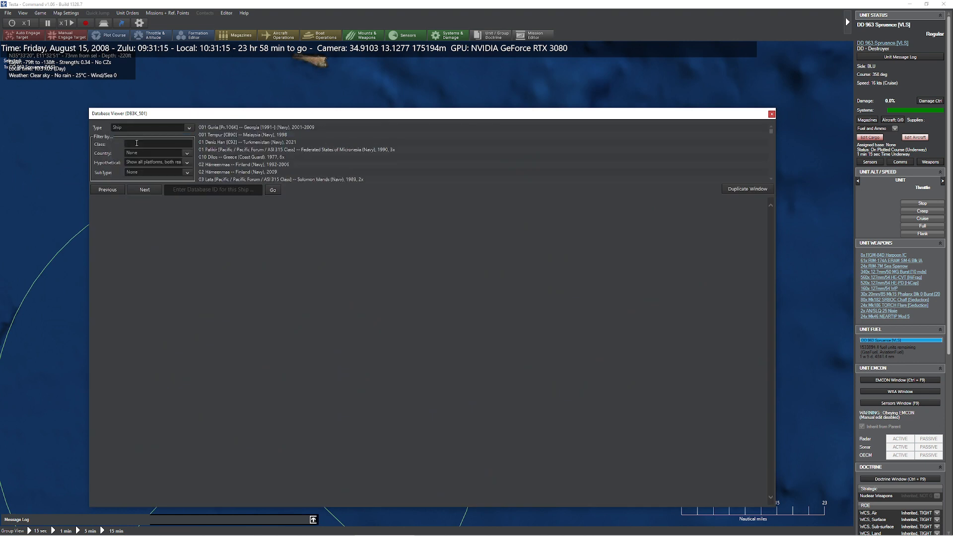
{"action": "type", "text": "osa"}
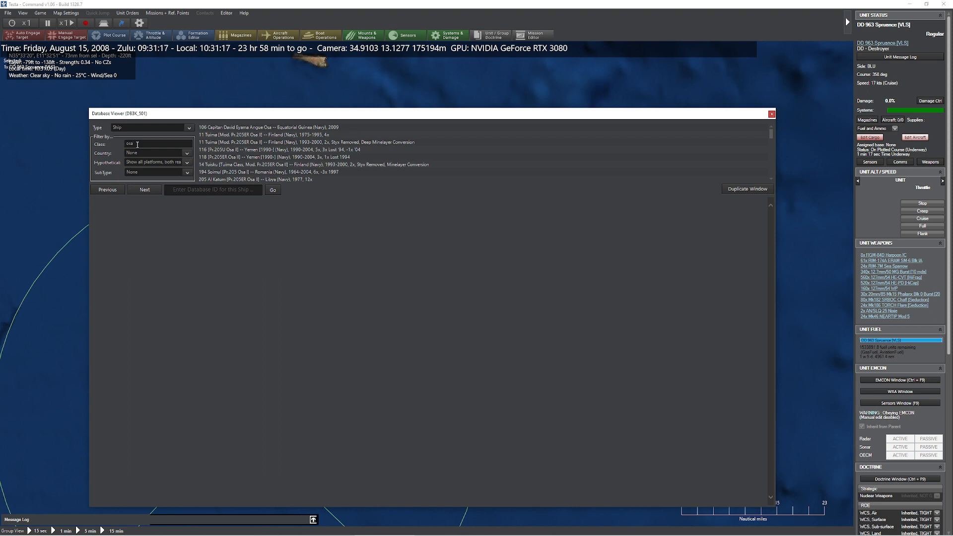
{"action": "left_click", "coordinate": [275, 150]}
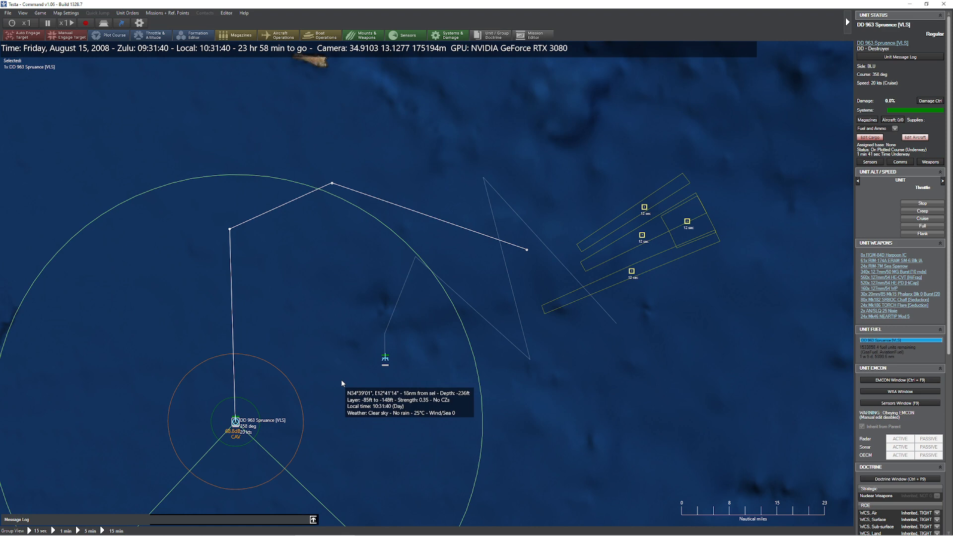
{"action": "mouse_move", "coordinate": [624, 258]}
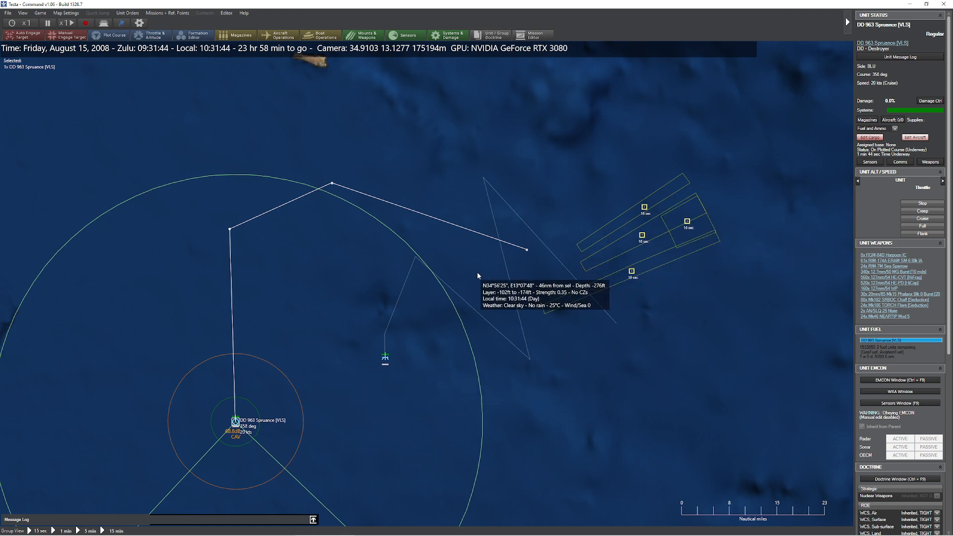
{"action": "left_click", "coordinate": [385, 356]}
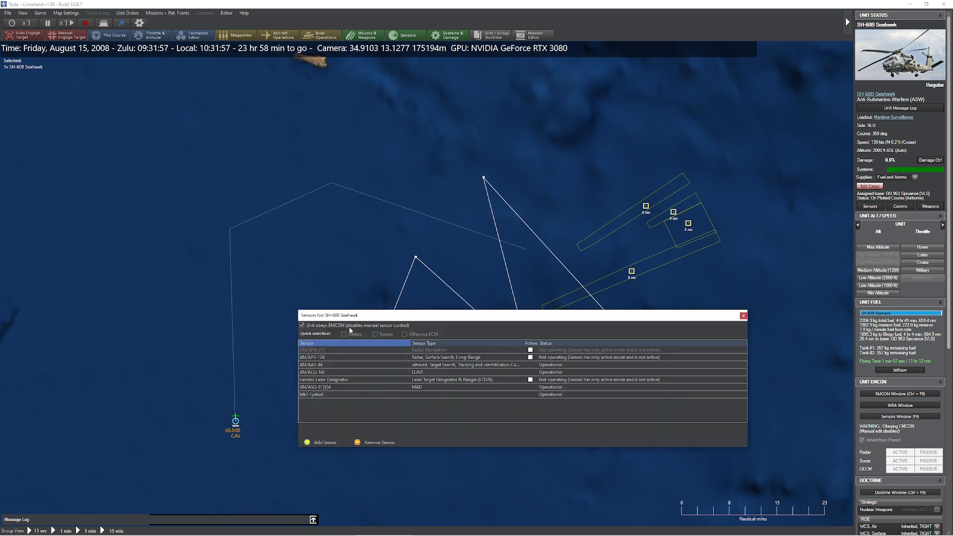
{"action": "left_click", "coordinate": [743, 316]}
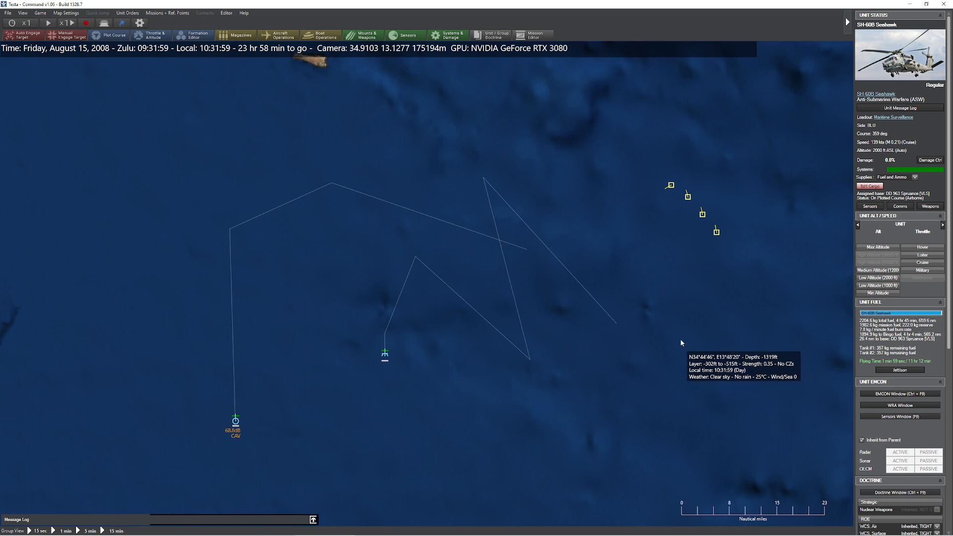
{"action": "mouse_move", "coordinate": [656, 208]}
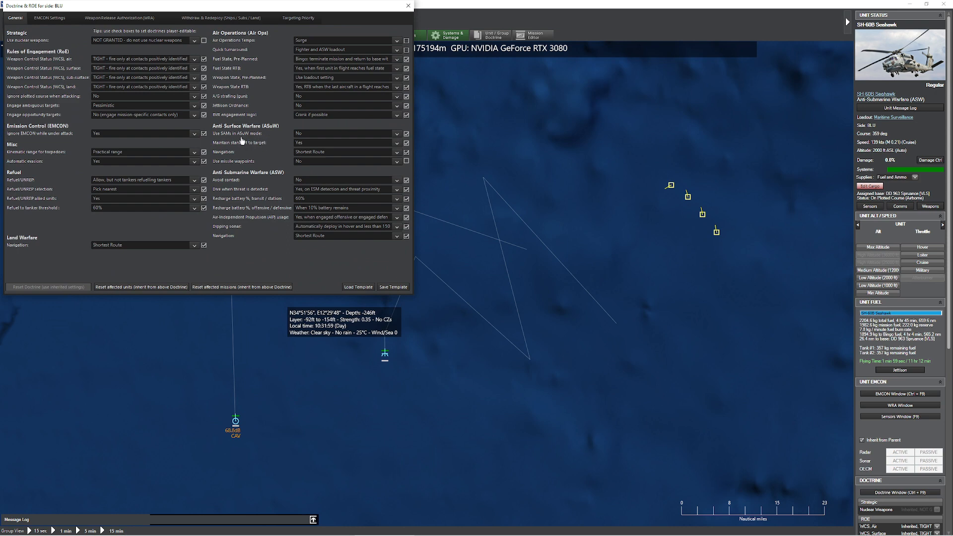
{"action": "mouse_move", "coordinate": [262, 137]}
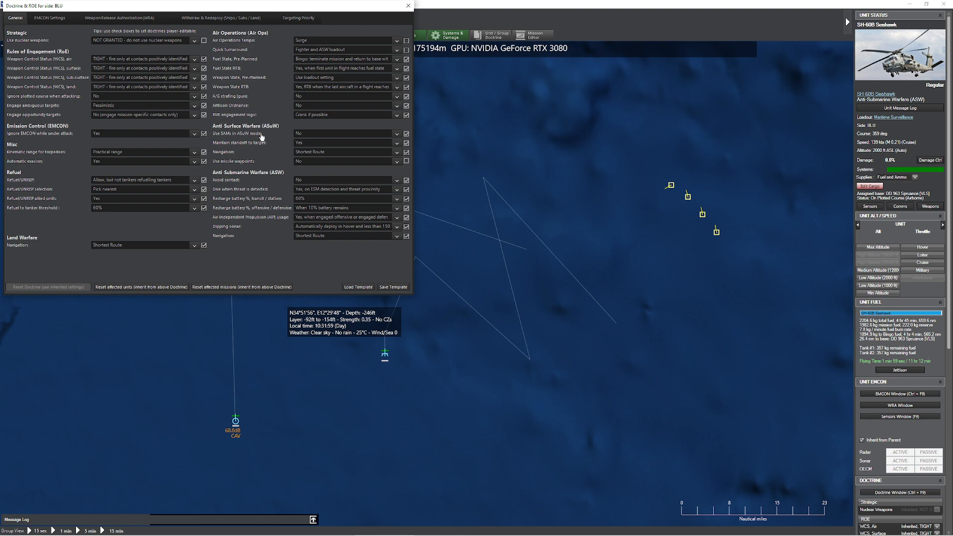
{"action": "mouse_move", "coordinate": [267, 134]}
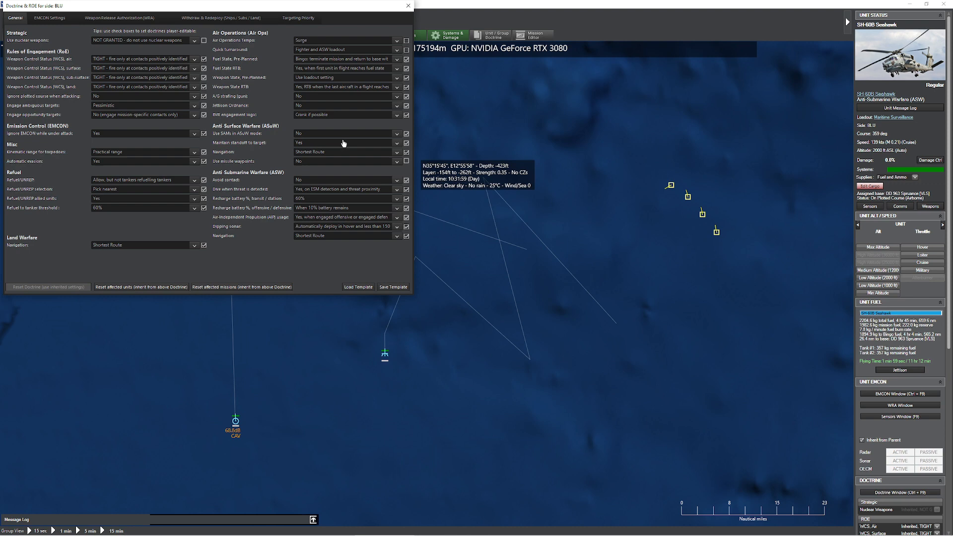
{"action": "mouse_move", "coordinate": [335, 138]}
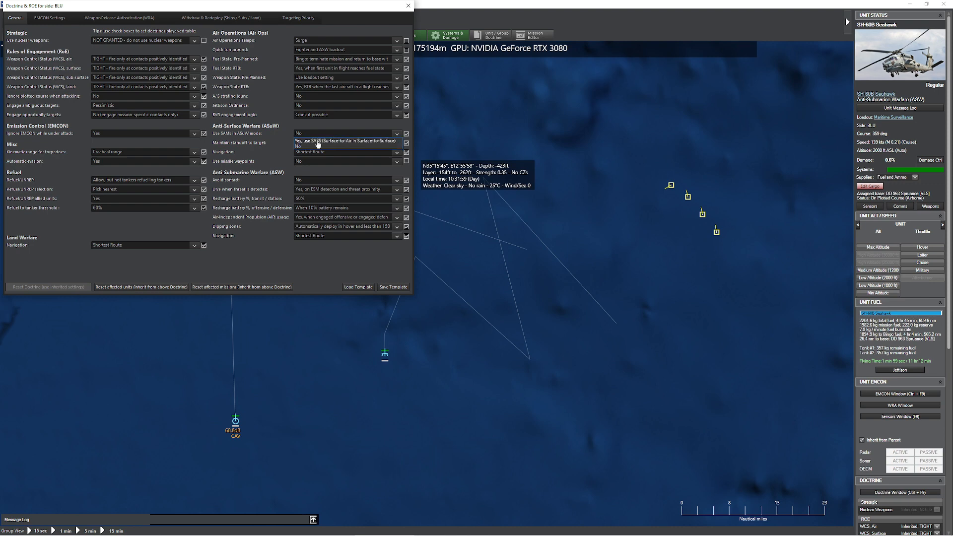
Step: Permit SAMs in anti-surface mode and select the SH-60B Seahawk to see its status
{"action": "left_click", "coordinate": [342, 141]}
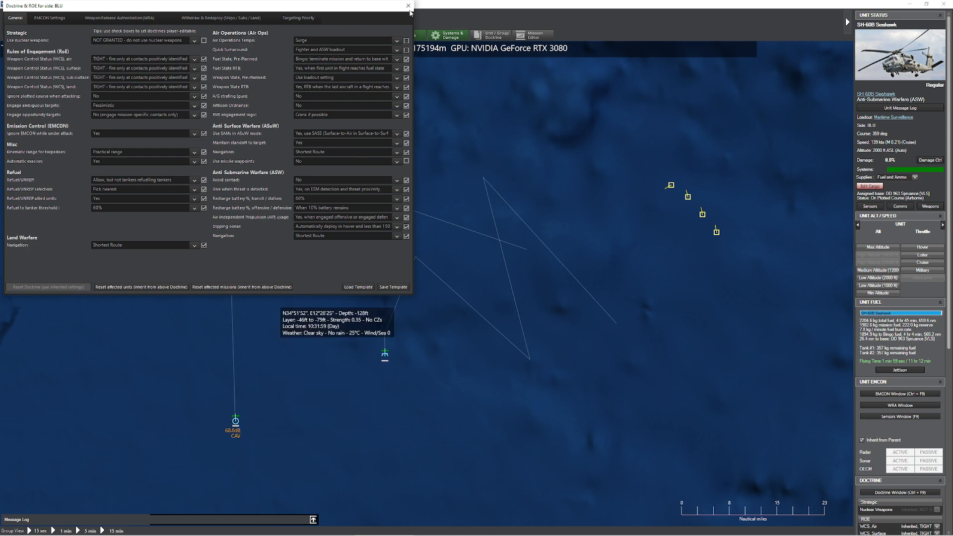
{"action": "left_click", "coordinate": [406, 6]}
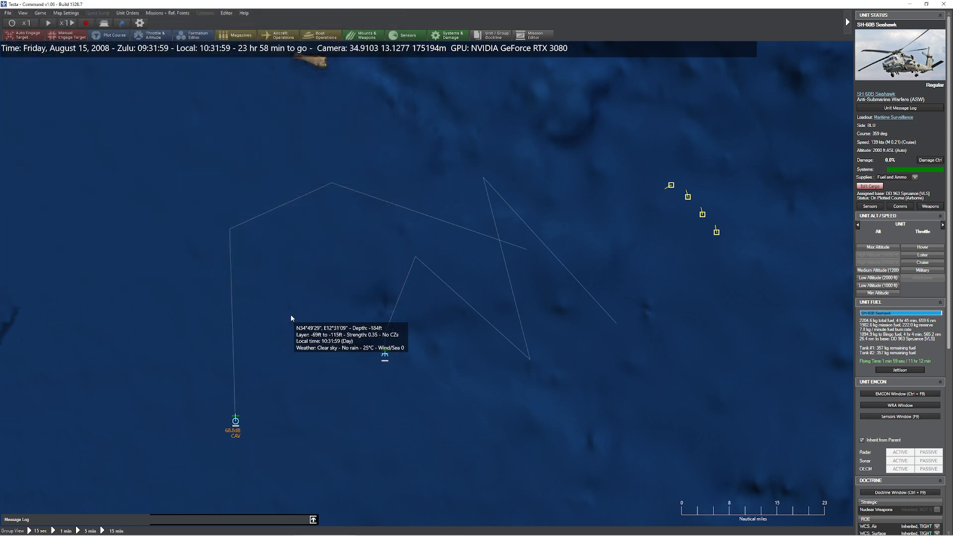
Step: Review the SM-6 Blk IA entry, then filter for SM-1 and view the SM-1MR Blk V
{"action": "left_click", "coordinate": [234, 421]}
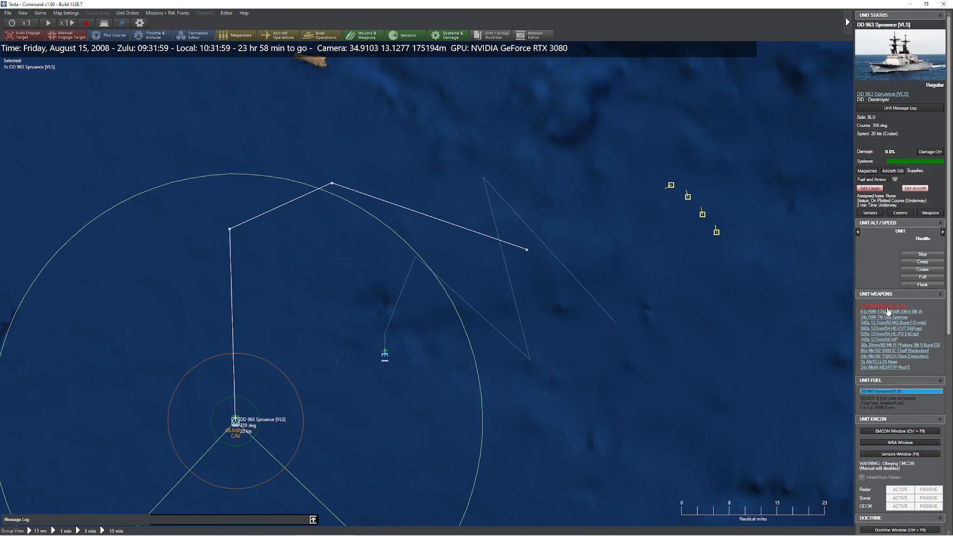
{"action": "left_click", "coordinate": [890, 311]}
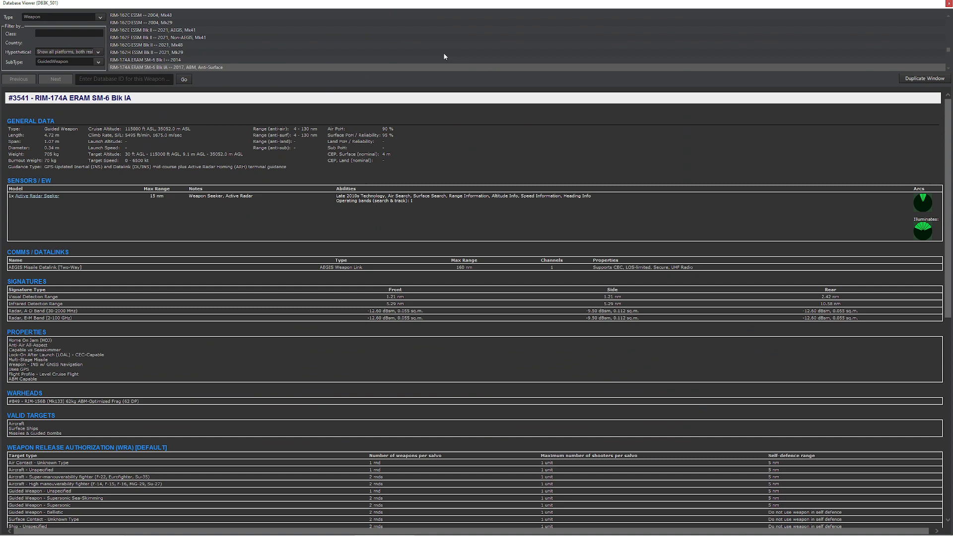
{"action": "scroll", "scroll_direction": "down", "scroll_amount": 3}
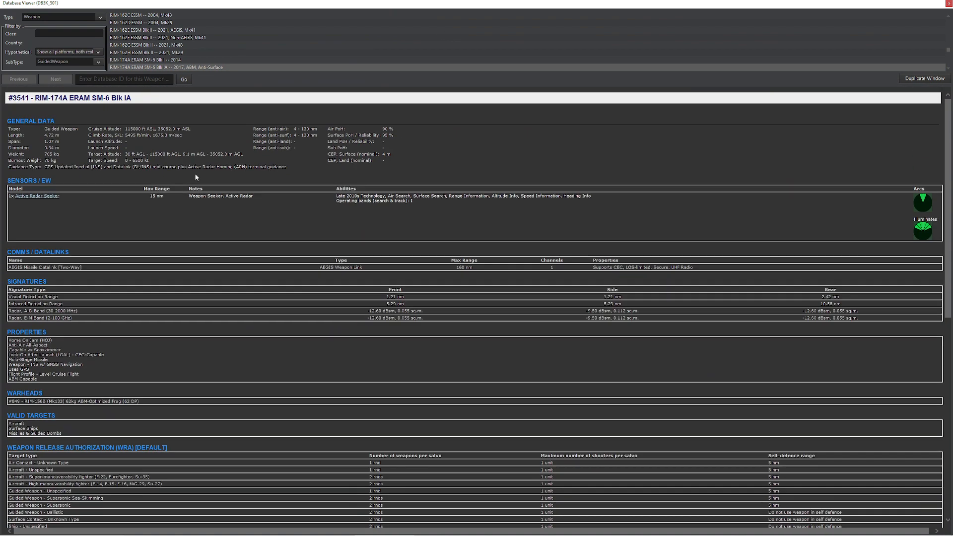
{"action": "mouse_move", "coordinate": [184, 144]}
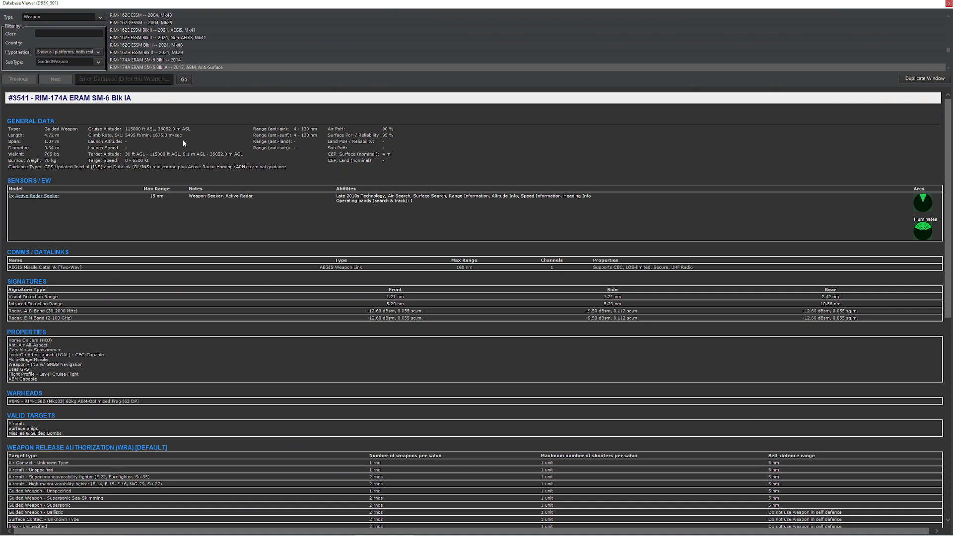
{"action": "mouse_move", "coordinate": [281, 93]}
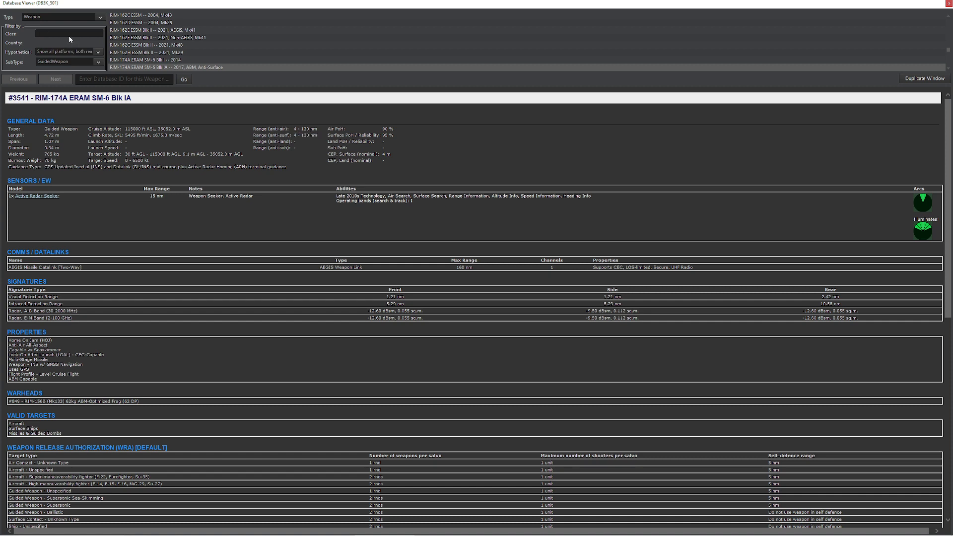
{"action": "type", "text": "SM-1"}
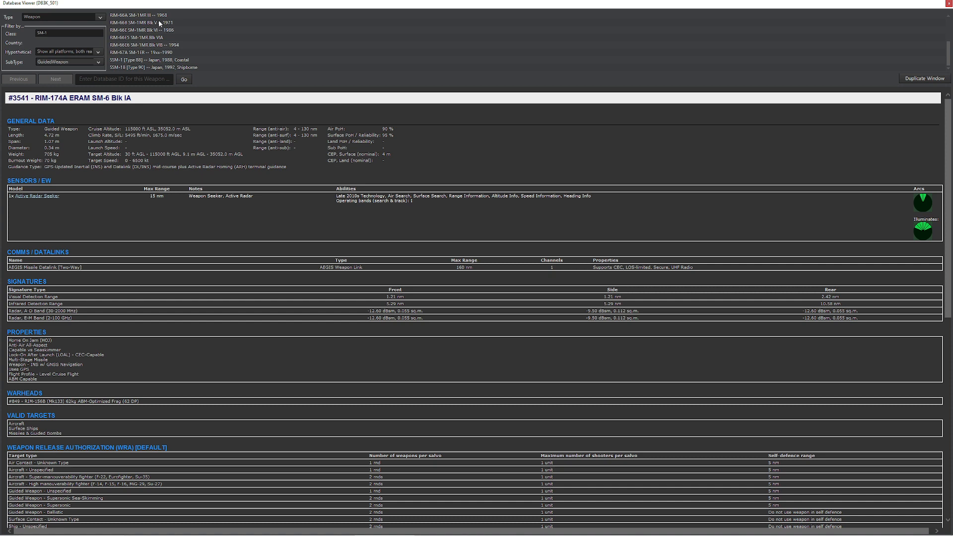
{"action": "left_click", "coordinate": [144, 23]}
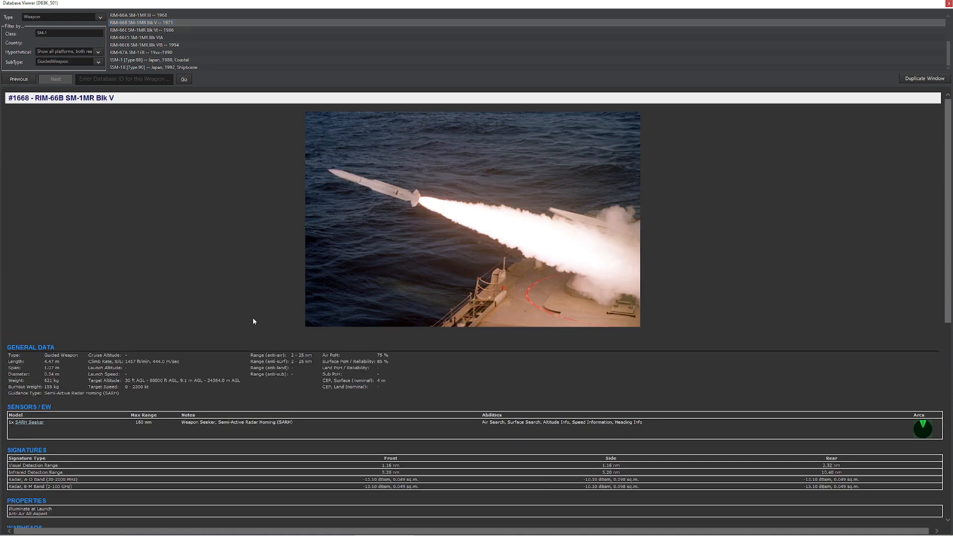
{"action": "scroll", "scroll_direction": "down", "scroll_amount": 3}
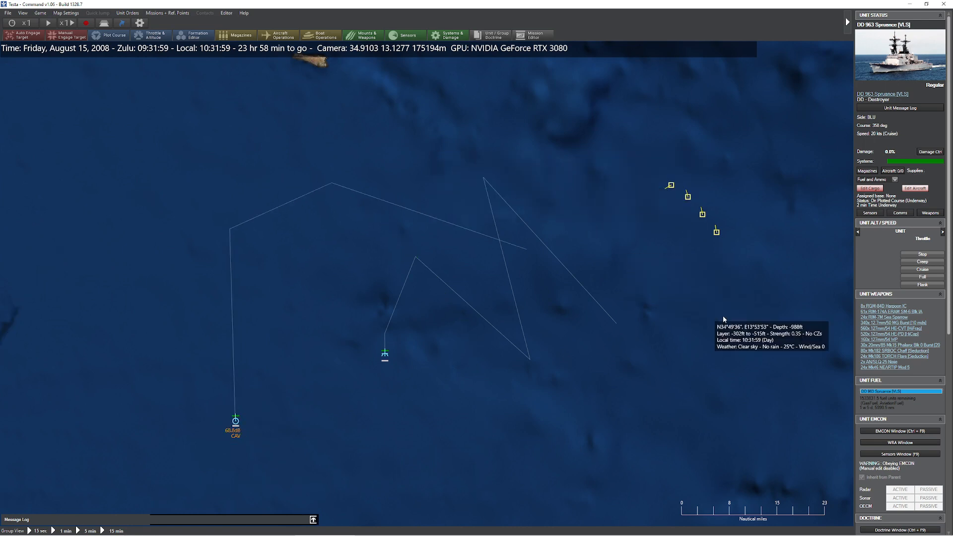
Step: Inspect a hostile PCFG contact, reselect the DD 963 Spruance, and run the clock to 10:36
{"action": "left_click", "coordinate": [687, 195]}
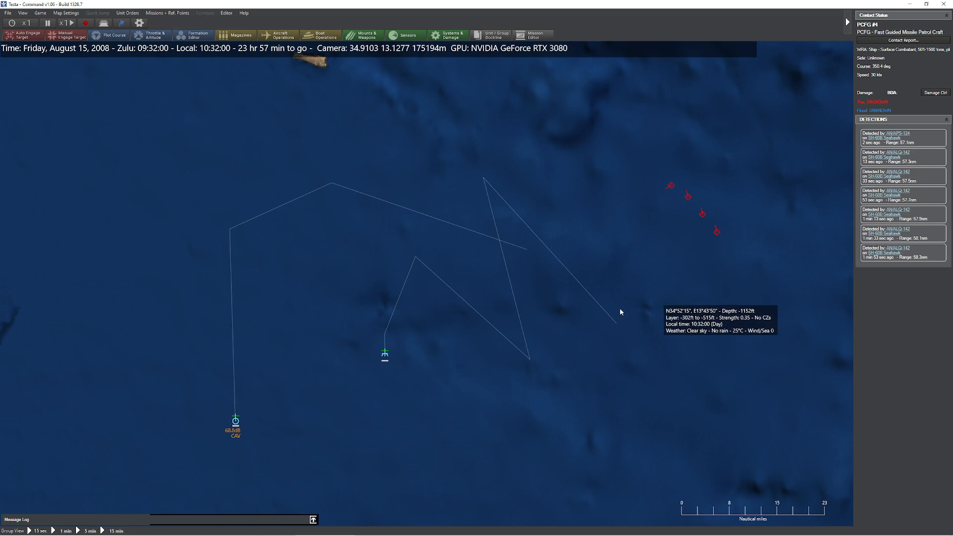
{"action": "left_click", "coordinate": [234, 421]}
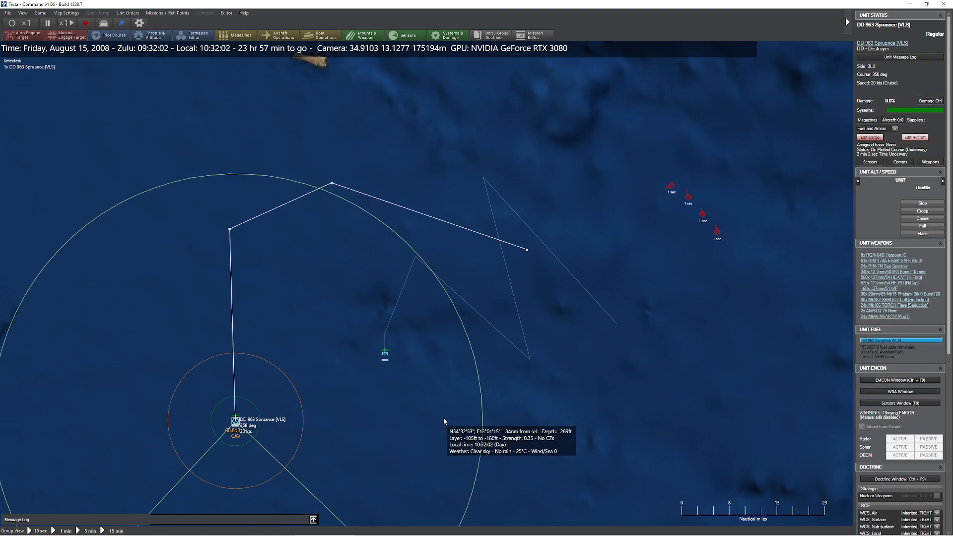
{"action": "mouse_move", "coordinate": [513, 383]}
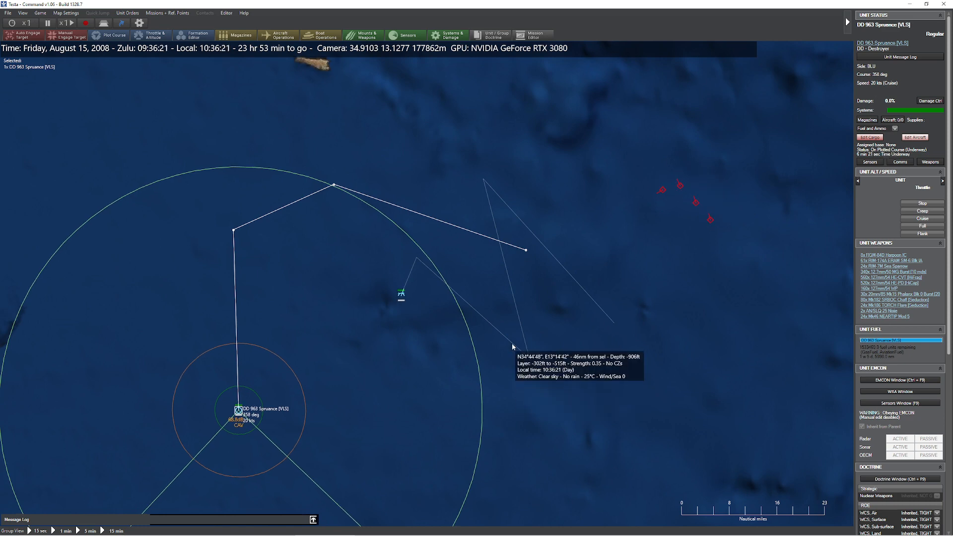
{"action": "mouse_move", "coordinate": [543, 253]}
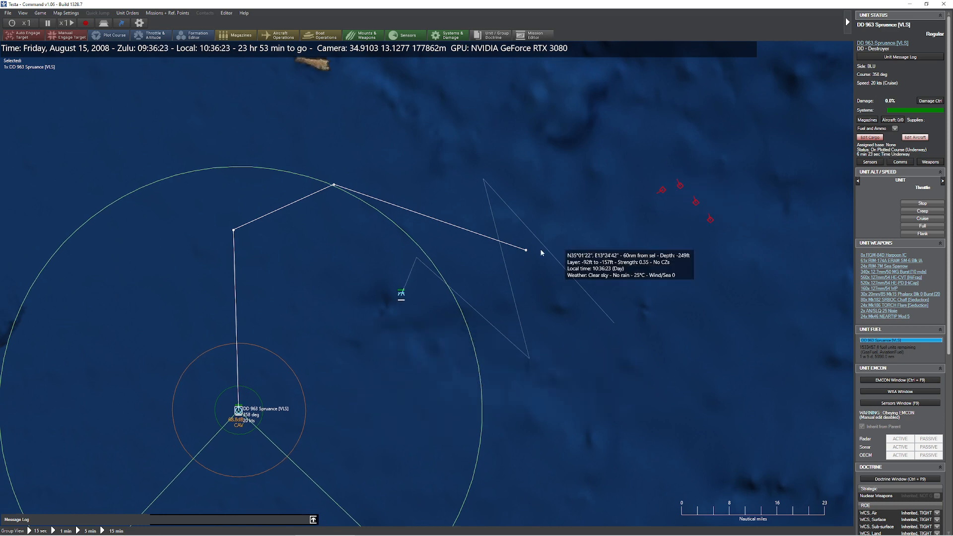
{"action": "scroll", "scroll_direction": "down", "scroll_amount": 3}
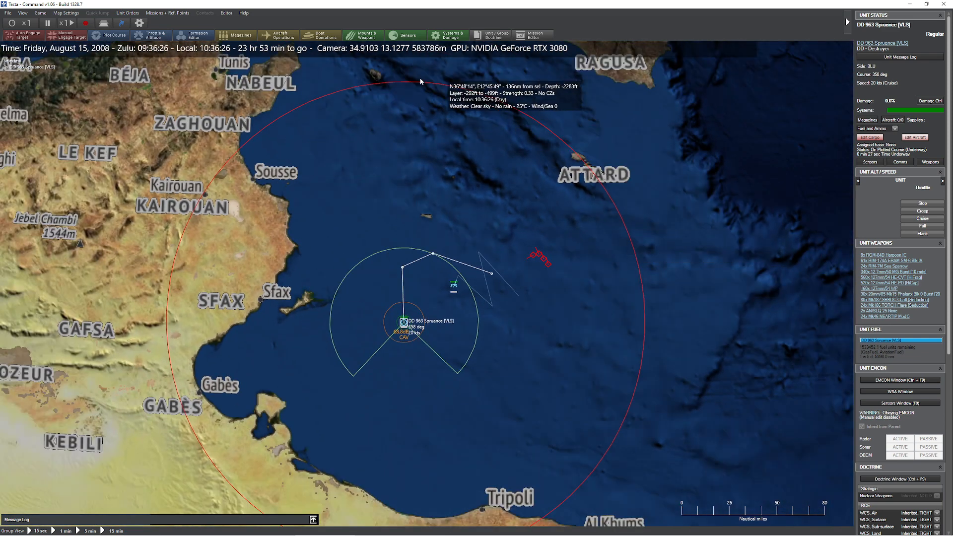
{"action": "mouse_move", "coordinate": [529, 286]}
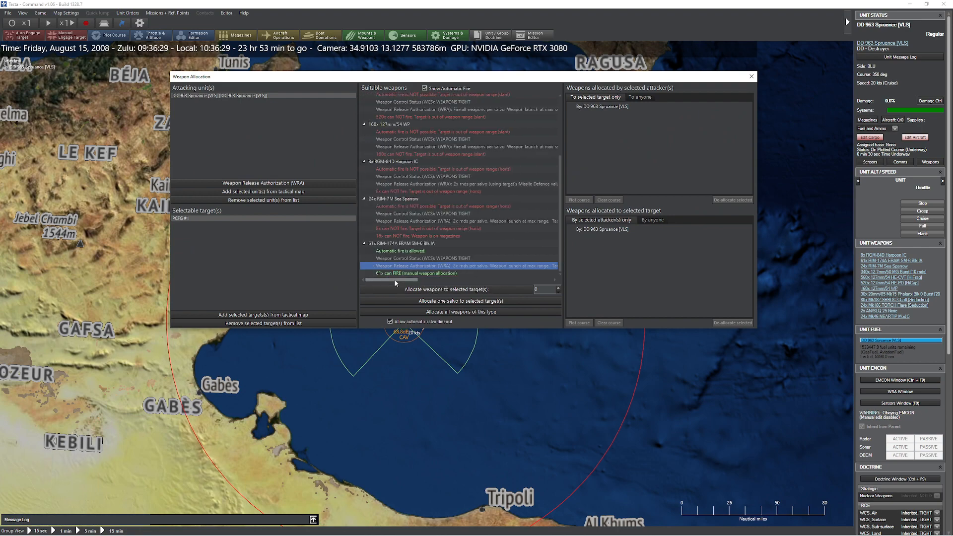
Step: Close the PCFG #1 Weapon Allocation window after confirming SM-6 can fire manually
{"action": "left_click", "coordinate": [751, 76]}
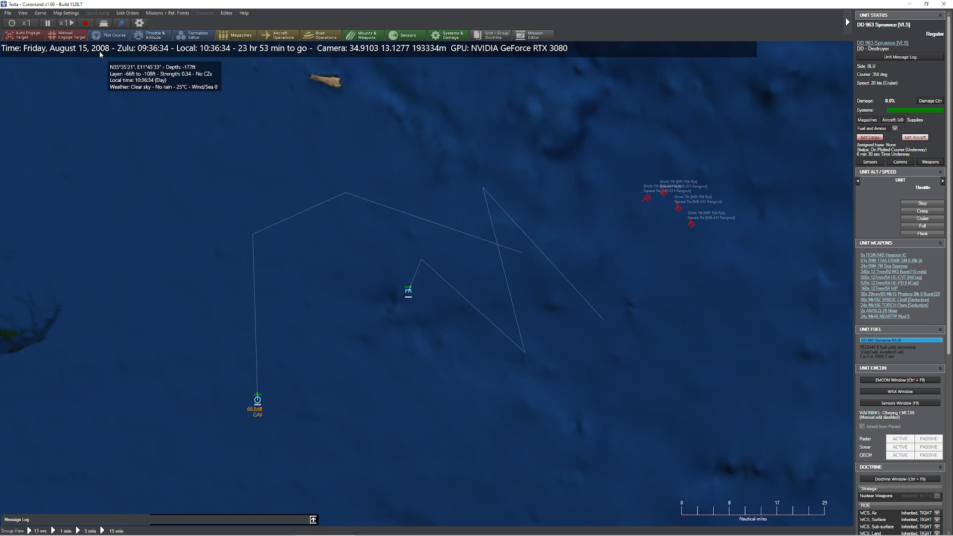
{"action": "mouse_move", "coordinate": [398, 307]}
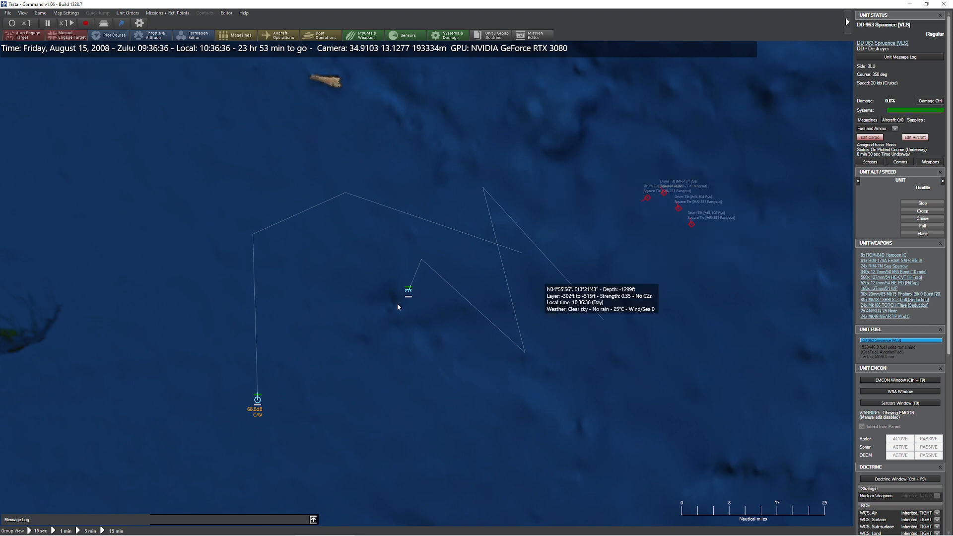
Step: Allocate one SM-6 Blk IA against the patrol craft, launching it toward PCFG #1
{"action": "left_click", "coordinate": [256, 399]}
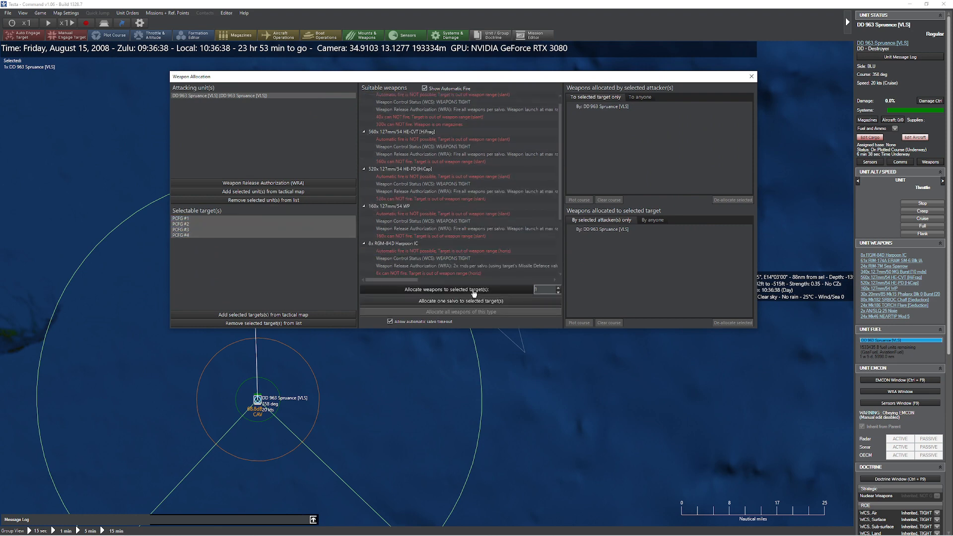
{"action": "left_click", "coordinate": [751, 76]}
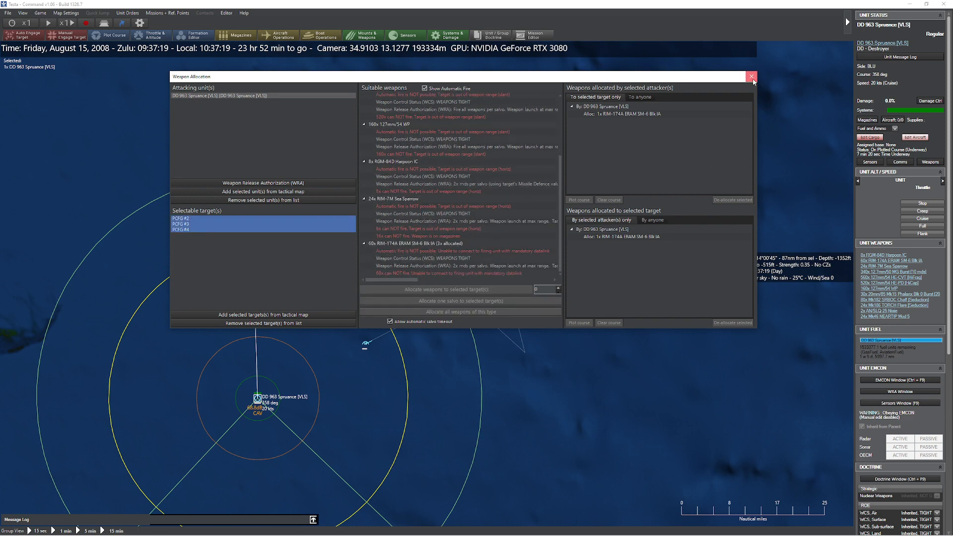
{"action": "left_click", "coordinate": [750, 76]}
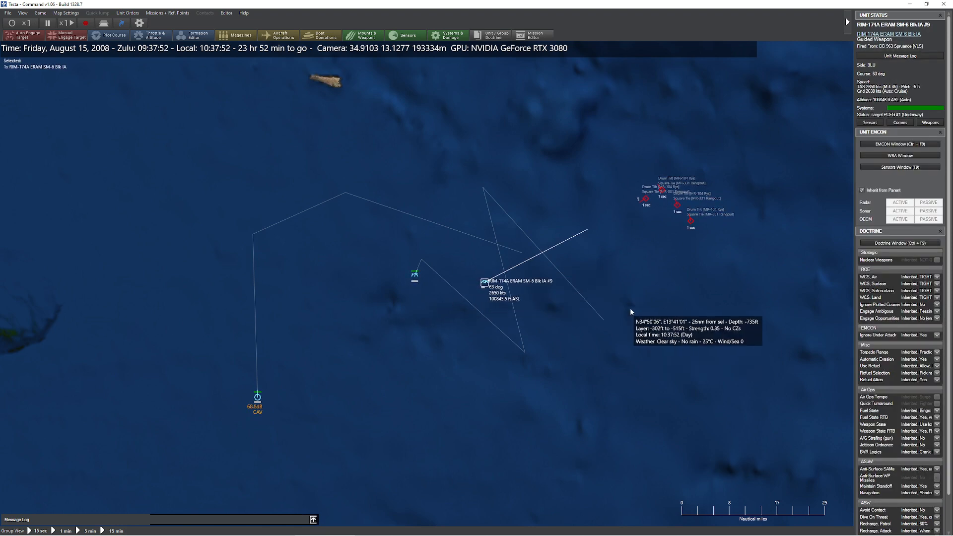
Step: Let the engagement run at 15x compression until 11:25, then reselect the Spruance
{"action": "left_click", "coordinate": [256, 396]}
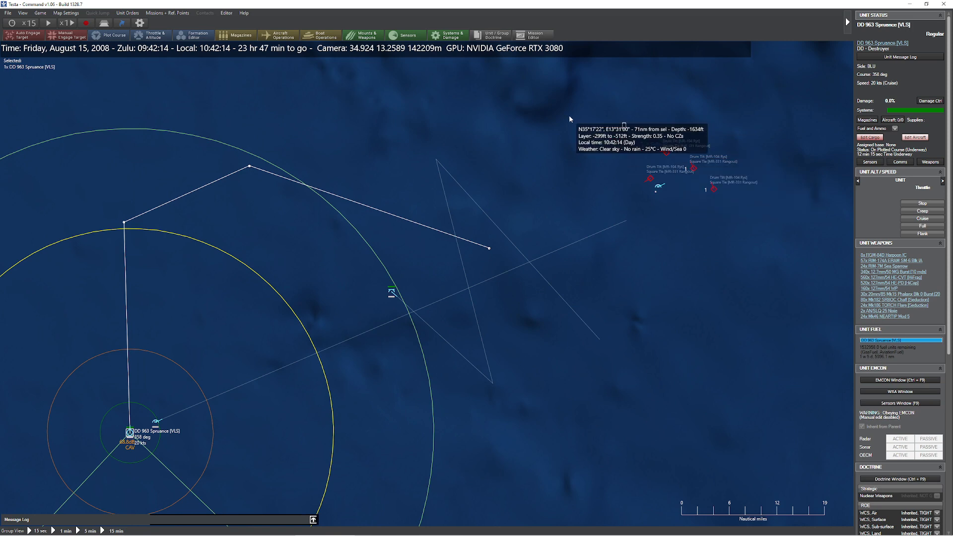
{"action": "mouse_move", "coordinate": [127, 432]}
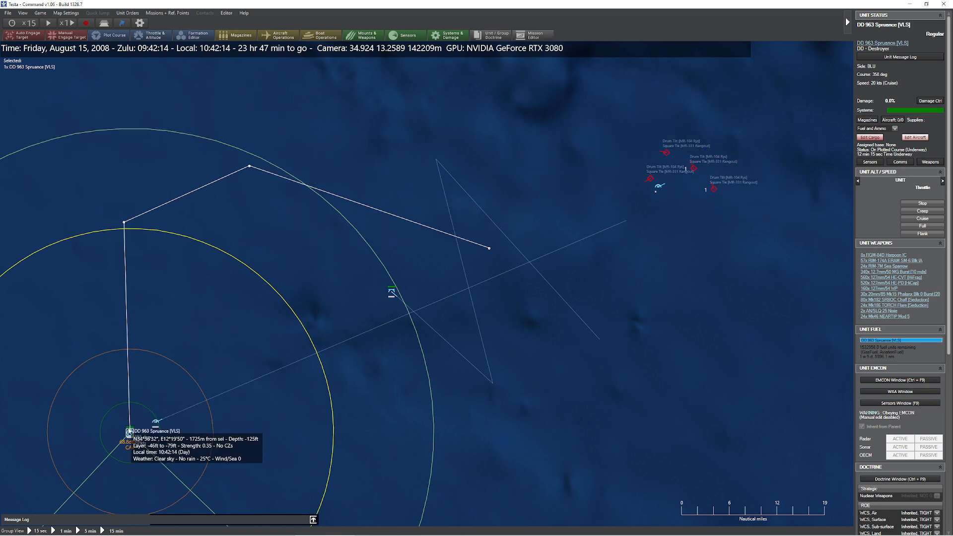
{"action": "mouse_move", "coordinate": [633, 134]}
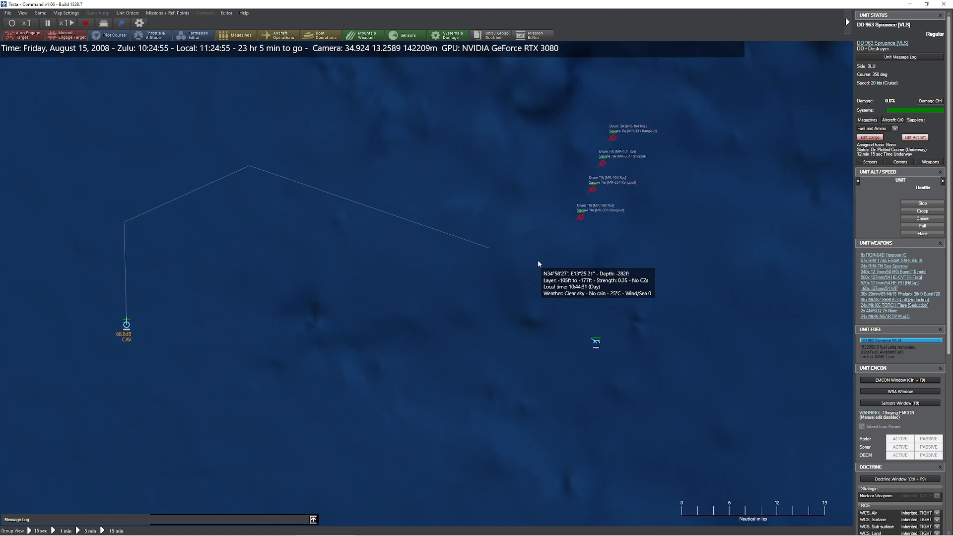
{"action": "left_click", "coordinate": [126, 324]}
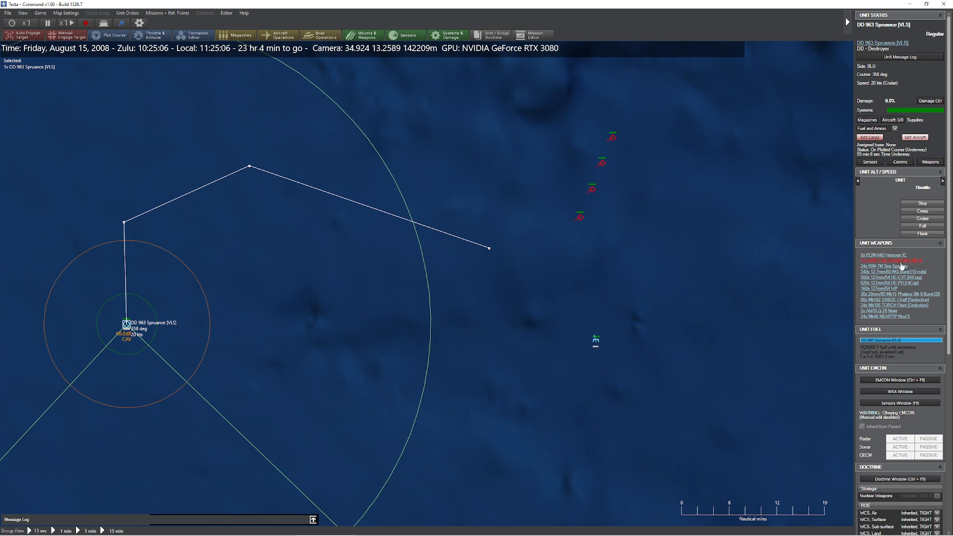
Step: Open the SM-6 Blk IA database entry and view its Active Radar Seeker details
{"action": "left_click", "coordinate": [889, 260]}
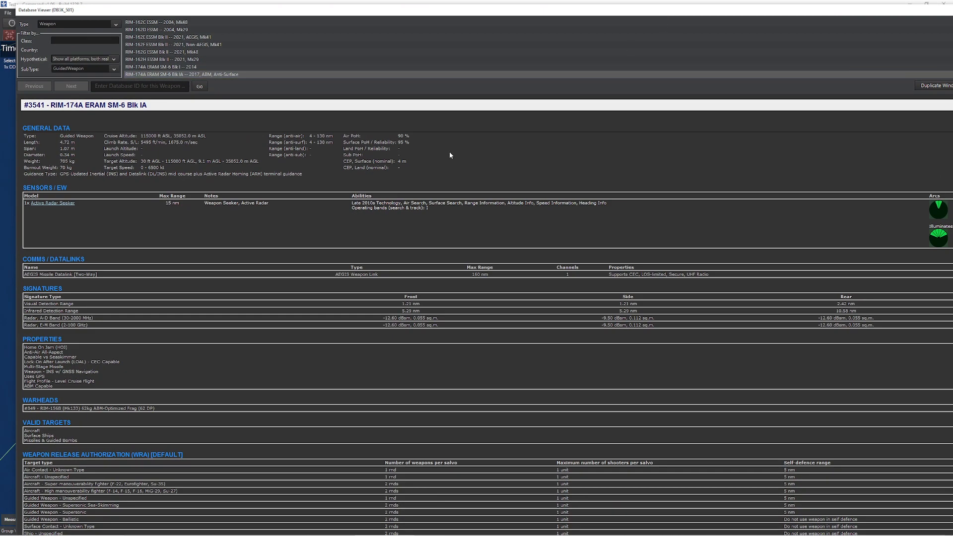
{"action": "mouse_move", "coordinate": [51, 217]}
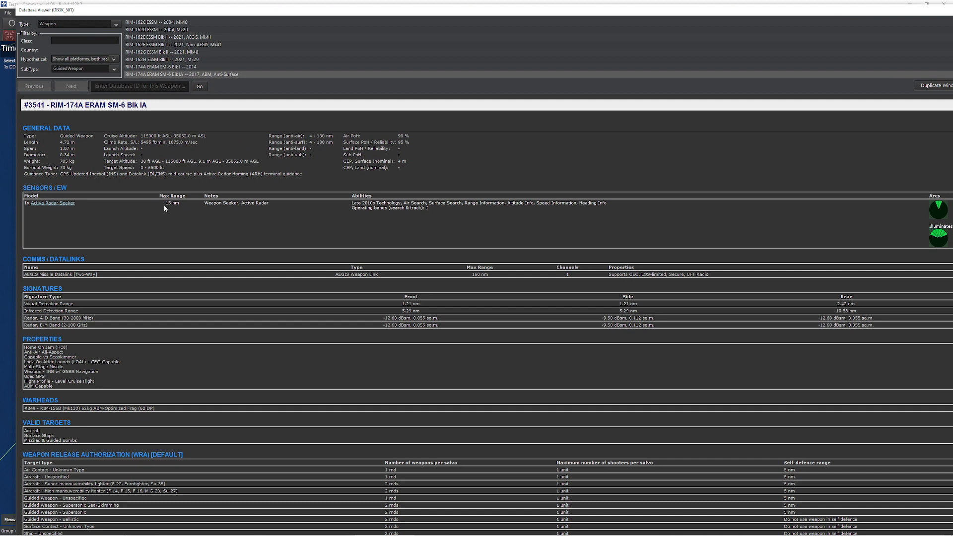
{"action": "mouse_move", "coordinate": [78, 205]}
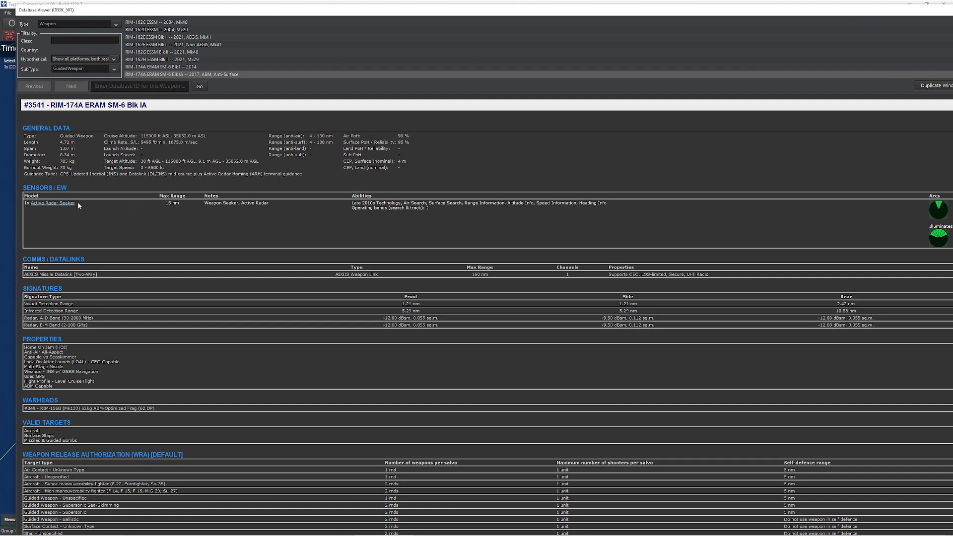
{"action": "left_click", "coordinate": [50, 203]}
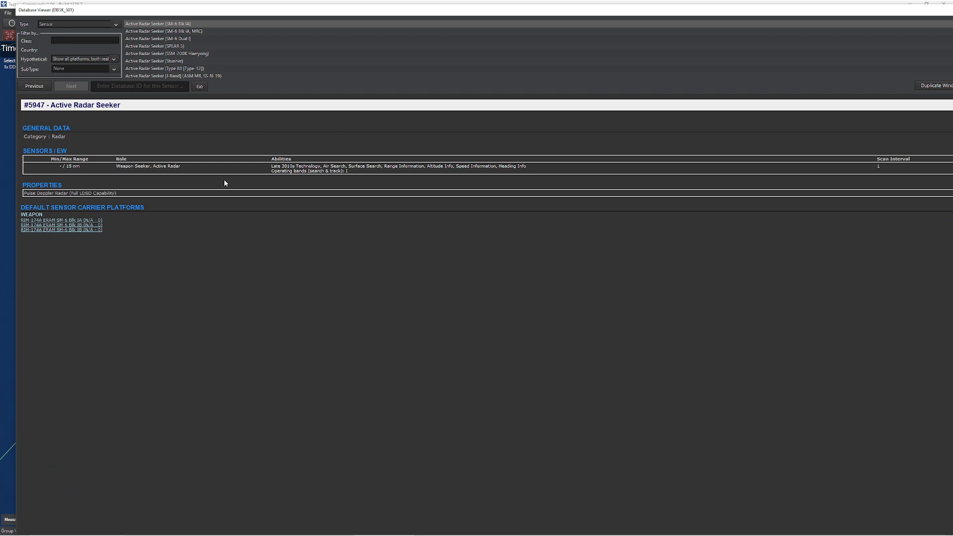
{"action": "mouse_move", "coordinate": [439, 166]}
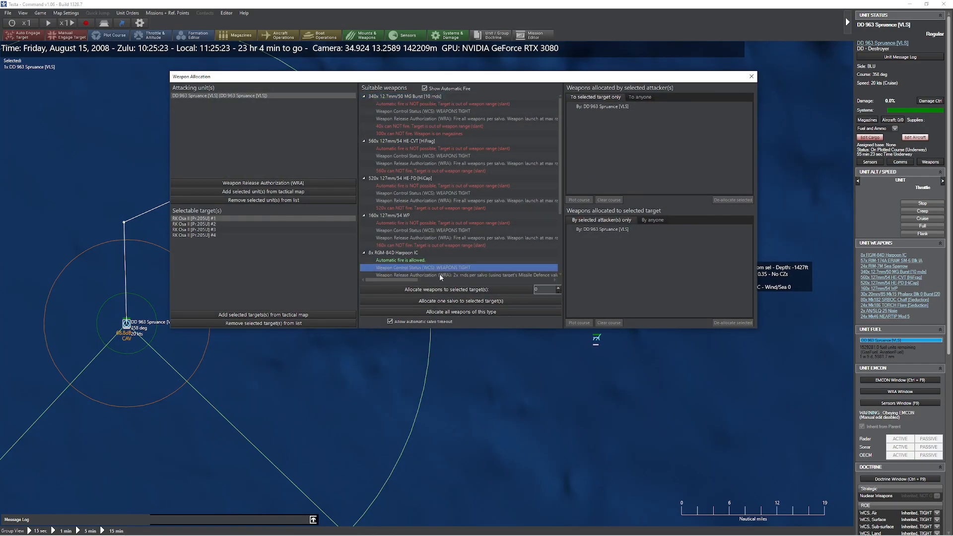
Step: Allocate three RIM-174A SM-6s to each of the four Osa II boats and close the window
{"action": "left_click", "coordinate": [194, 235]}
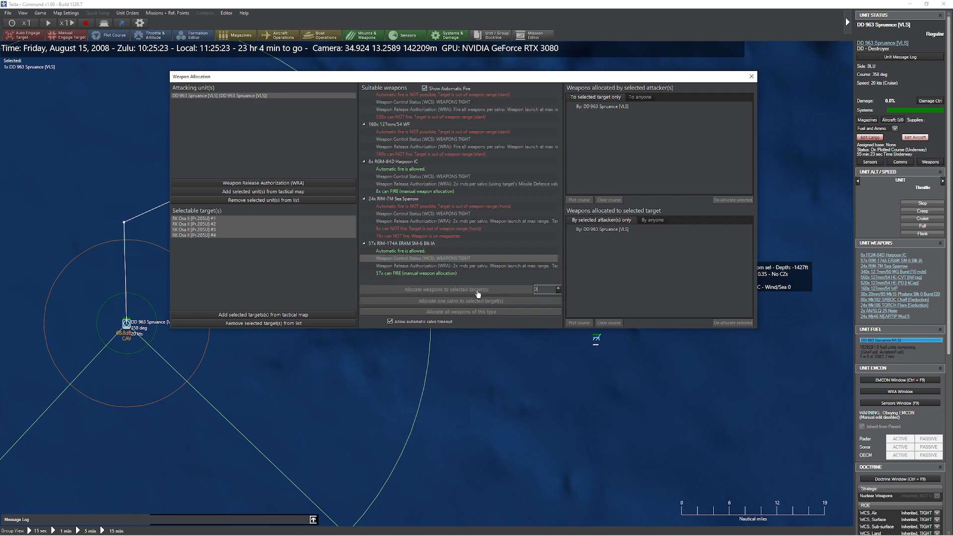
{"action": "left_click", "coordinate": [460, 301]}
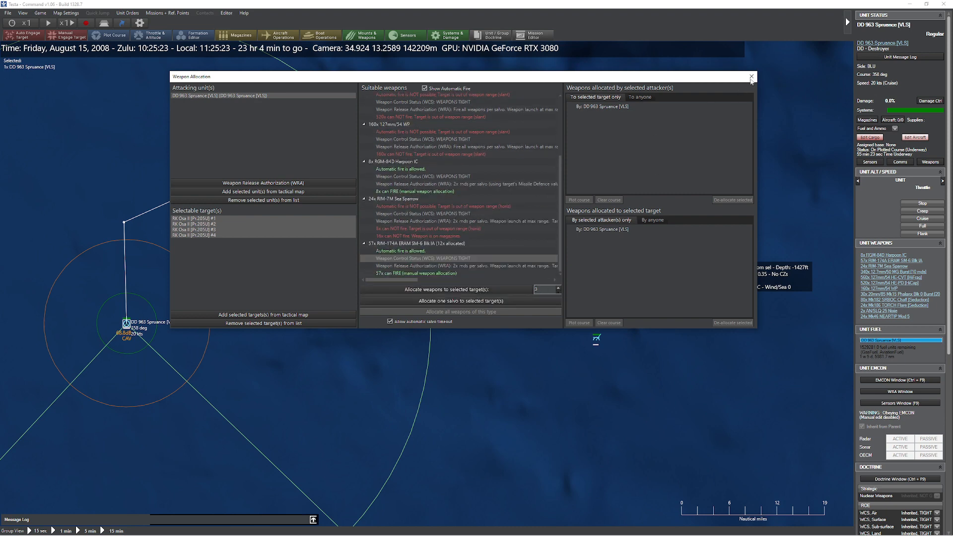
{"action": "left_click", "coordinate": [751, 77]}
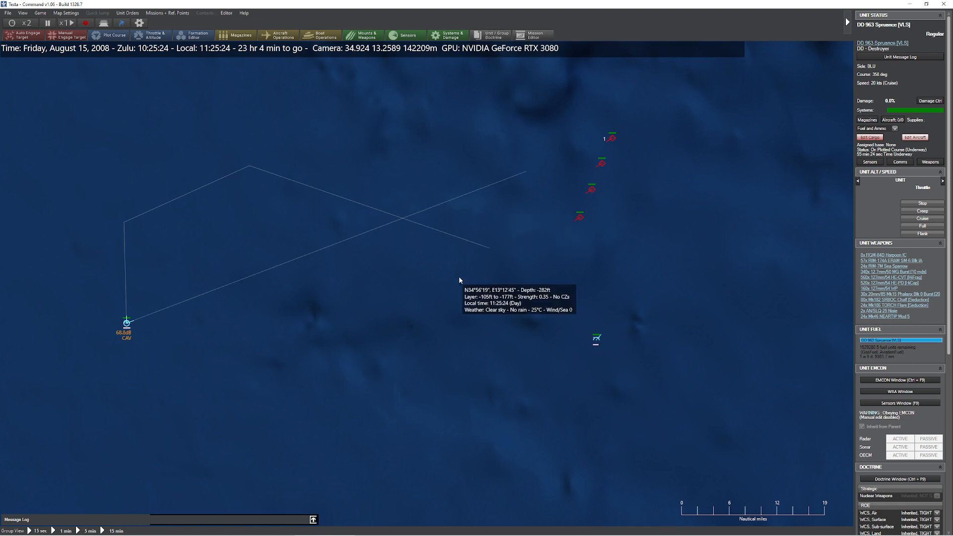
{"action": "left_click", "coordinate": [24, 24]}
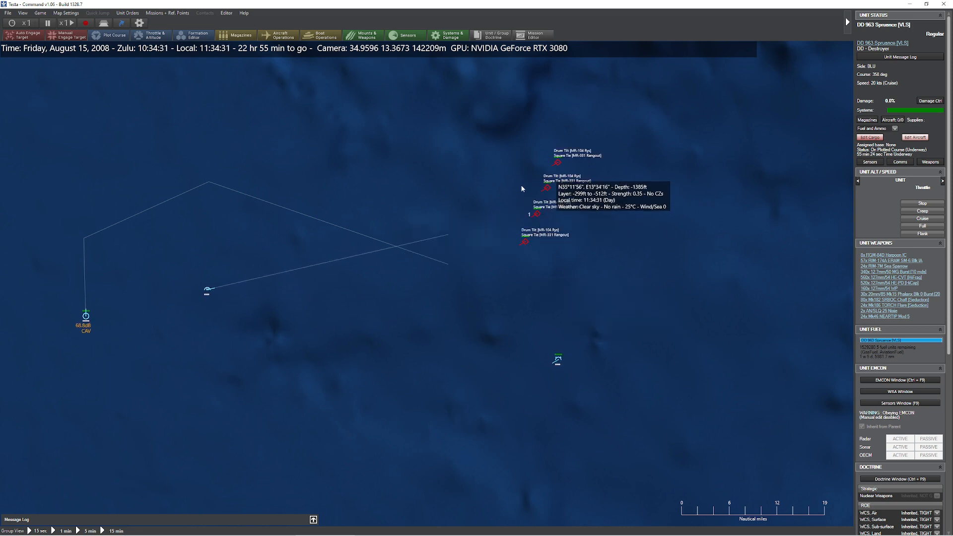
Step: Fire one RGM-84D Harpoon salvo at the Osa boats, track a missile, then reselect the Spruance
{"action": "left_click", "coordinate": [84, 315]}
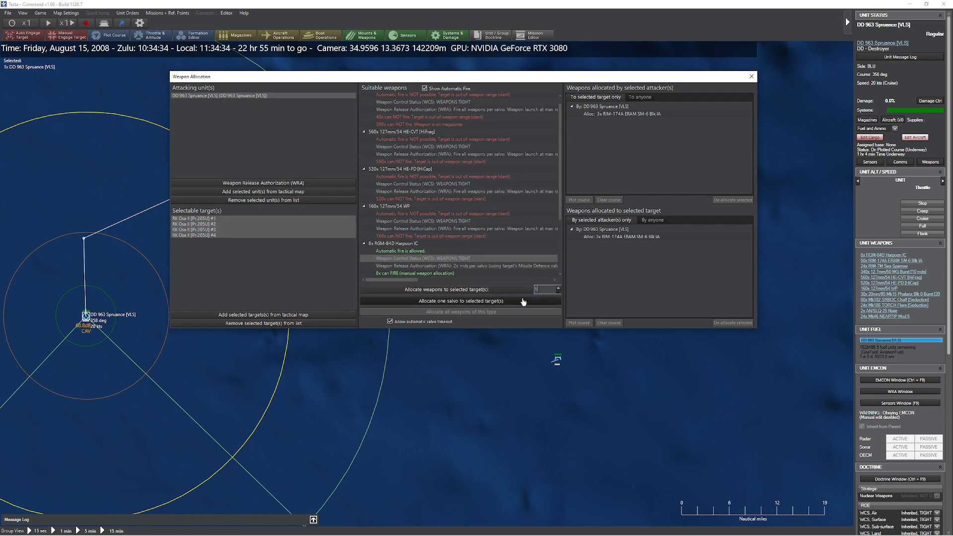
{"action": "left_click", "coordinate": [751, 76]}
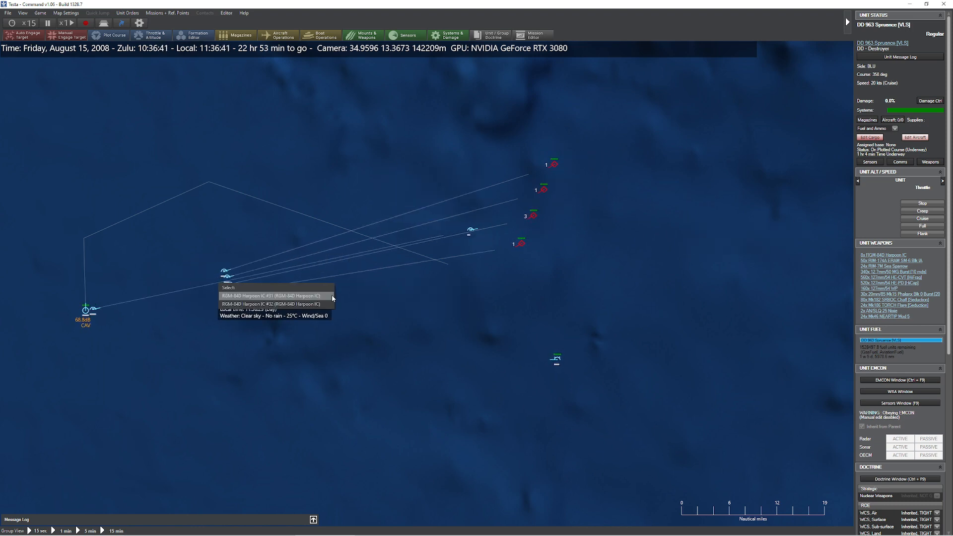
{"action": "left_click", "coordinate": [271, 296]}
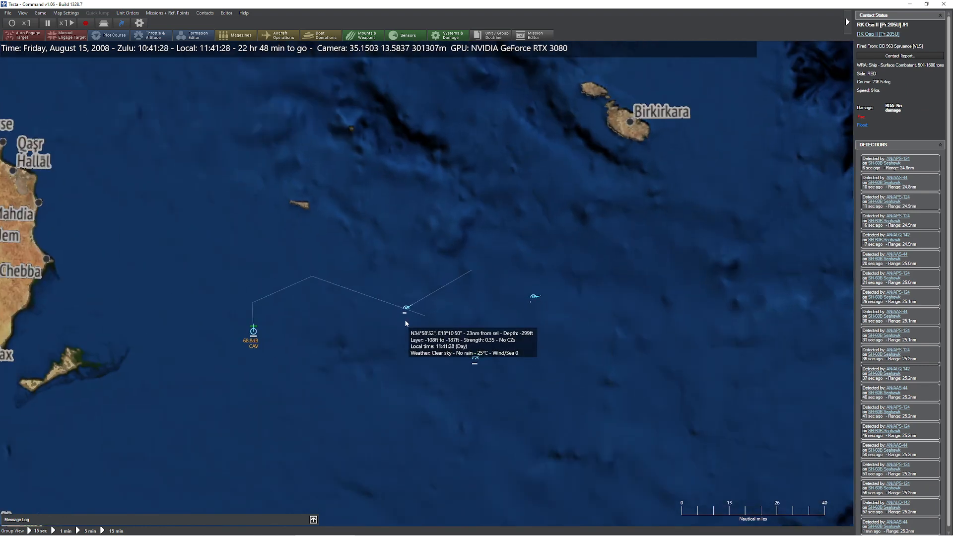
{"action": "left_click", "coordinate": [251, 331]}
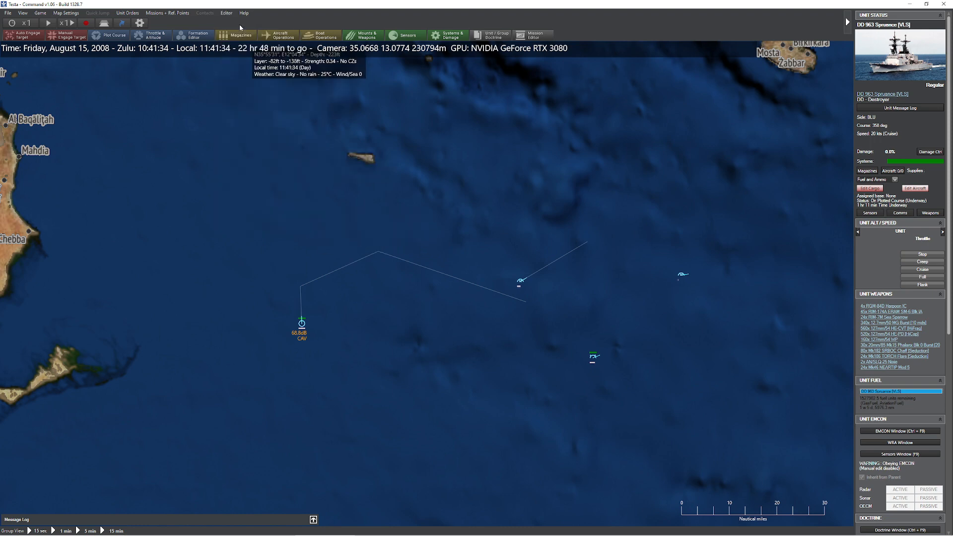
Step: Place a red Post Panamax container vessel north of the destroyer, renamed 'Not really a container ship'
{"action": "left_click", "coordinate": [232, 13]}
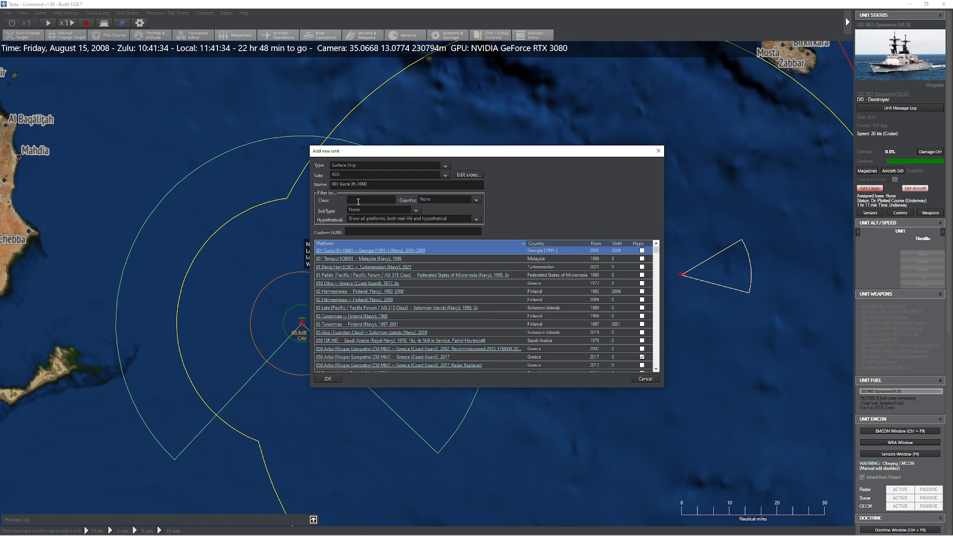
{"action": "type", "text": "Container"}
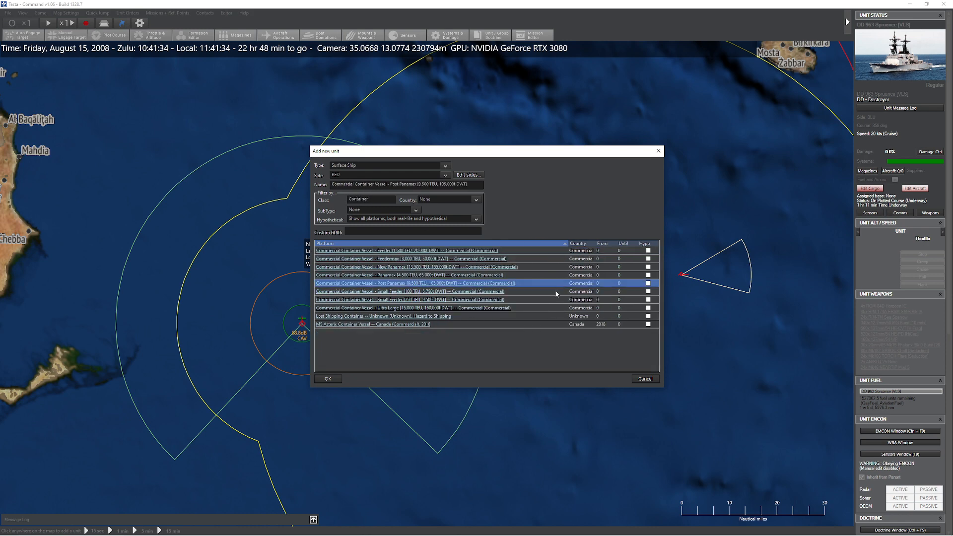
{"action": "left_click", "coordinate": [328, 378]}
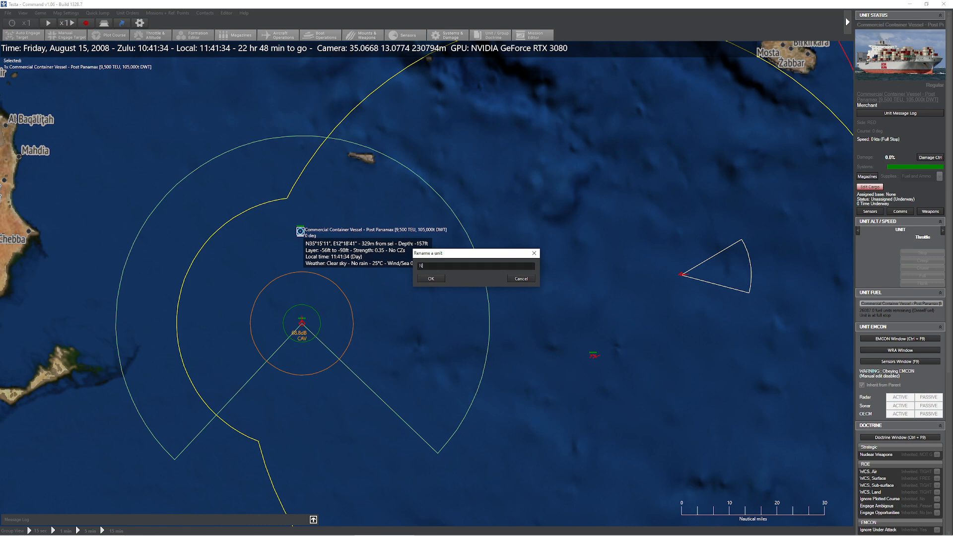
{"action": "type", "text": "Not really a container ship"}
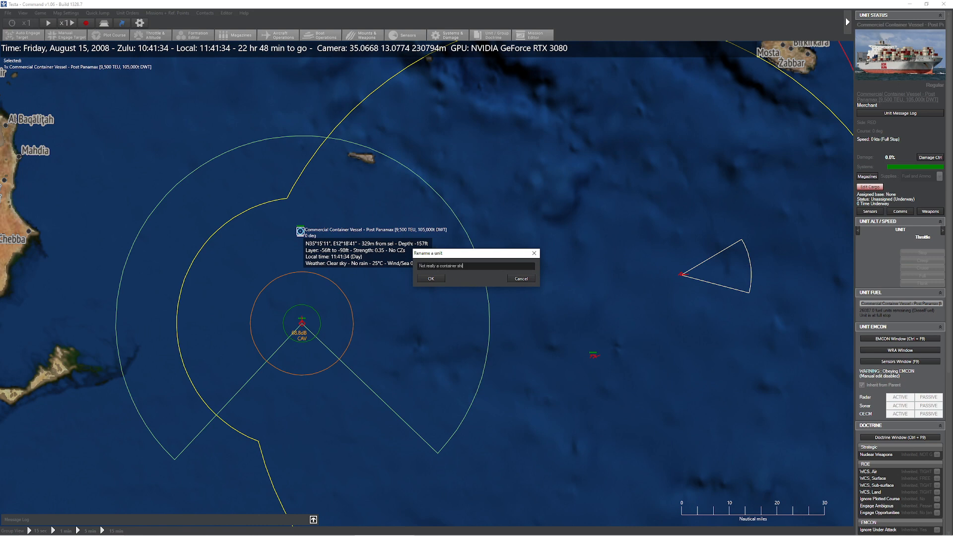
{"action": "left_click", "coordinate": [430, 278]}
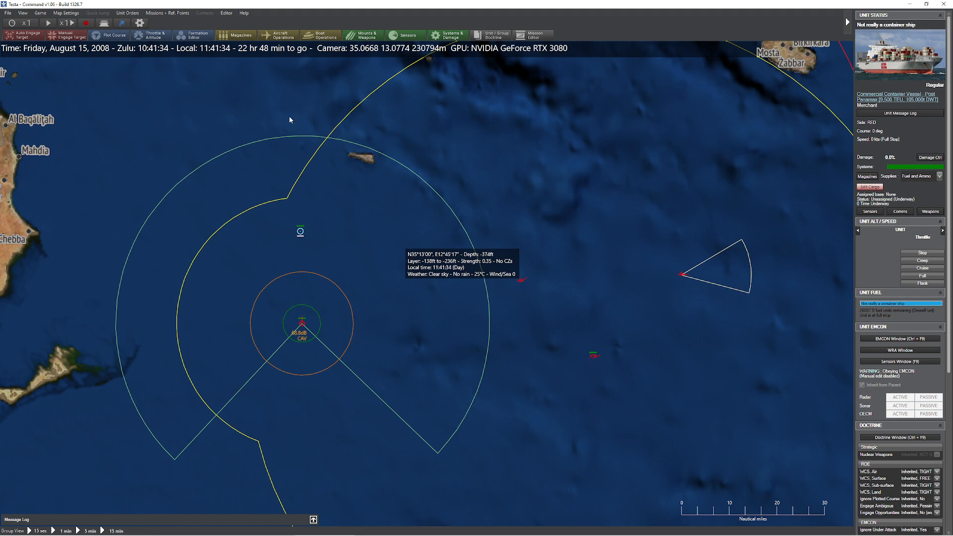
{"action": "left_click", "coordinate": [234, 13]}
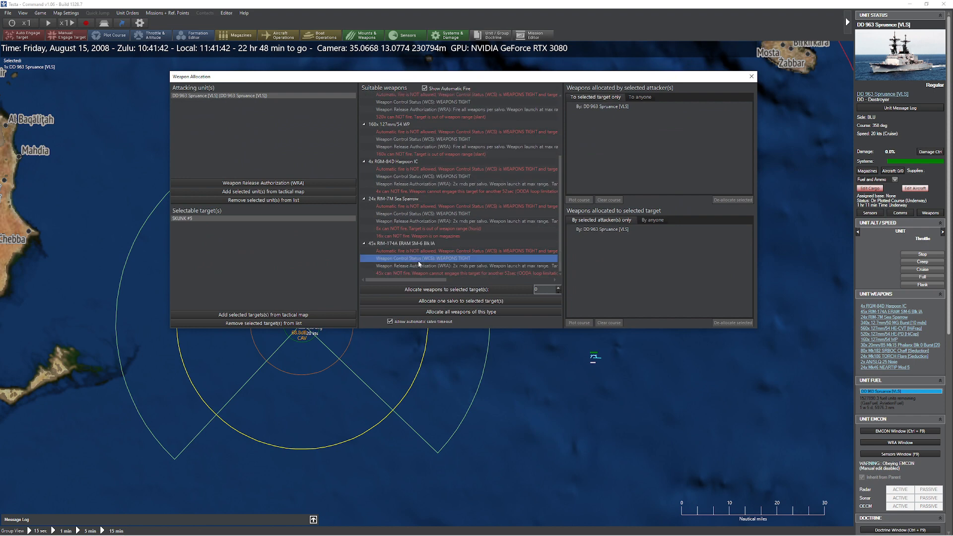
Step: Allocate two RIM-174A SM-6 missiles against SKUNK #5 and close Weapon Allocation
{"action": "left_click", "coordinate": [461, 301]}
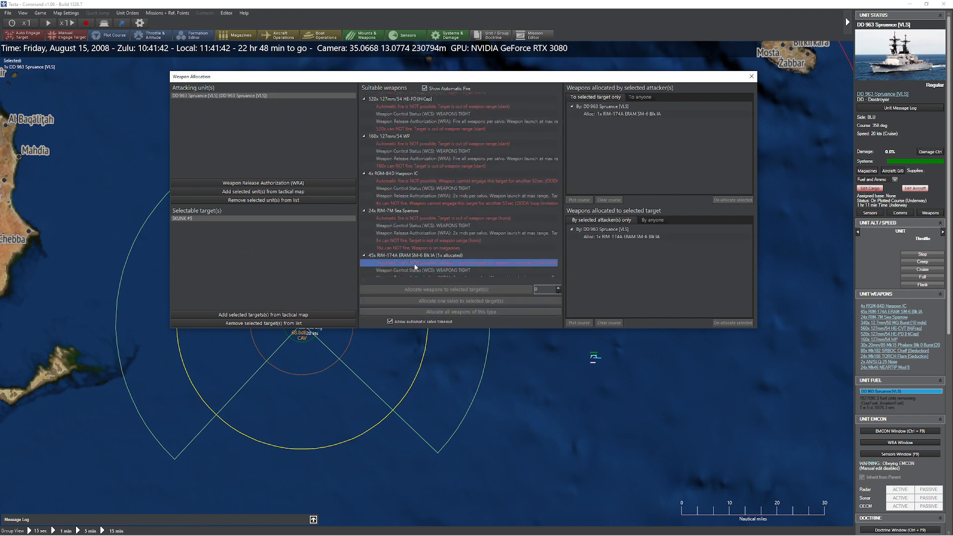
{"action": "left_click", "coordinate": [460, 300]}
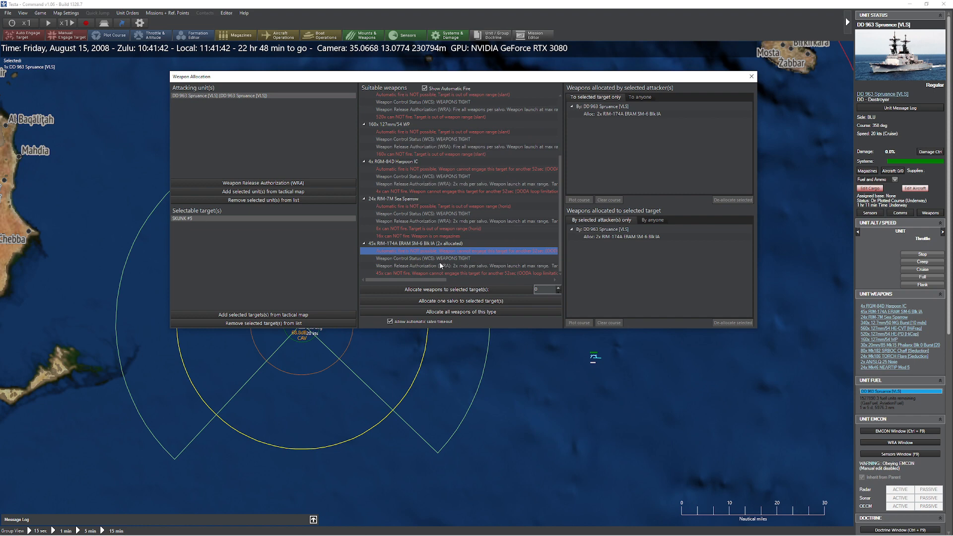
{"action": "left_click", "coordinate": [751, 76]}
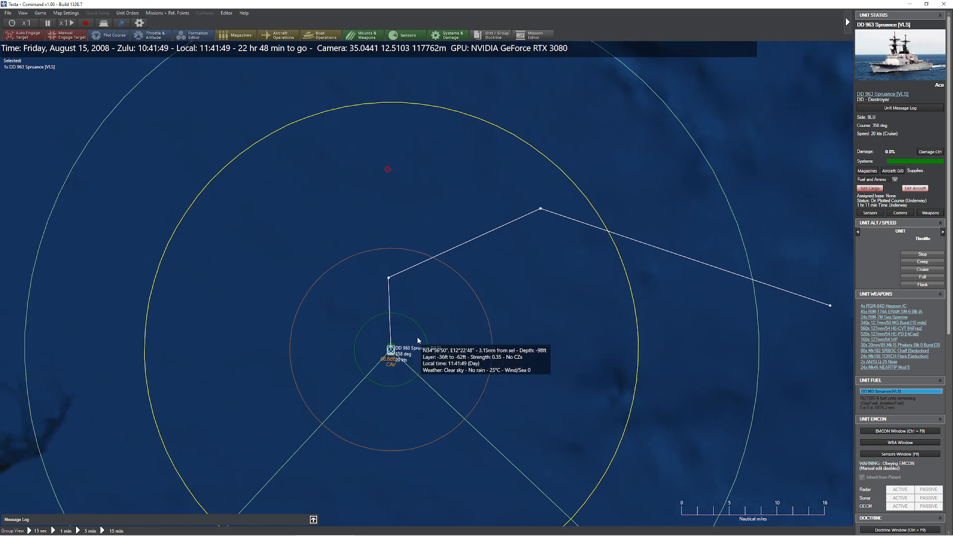
{"action": "left_click", "coordinate": [23, 26]}
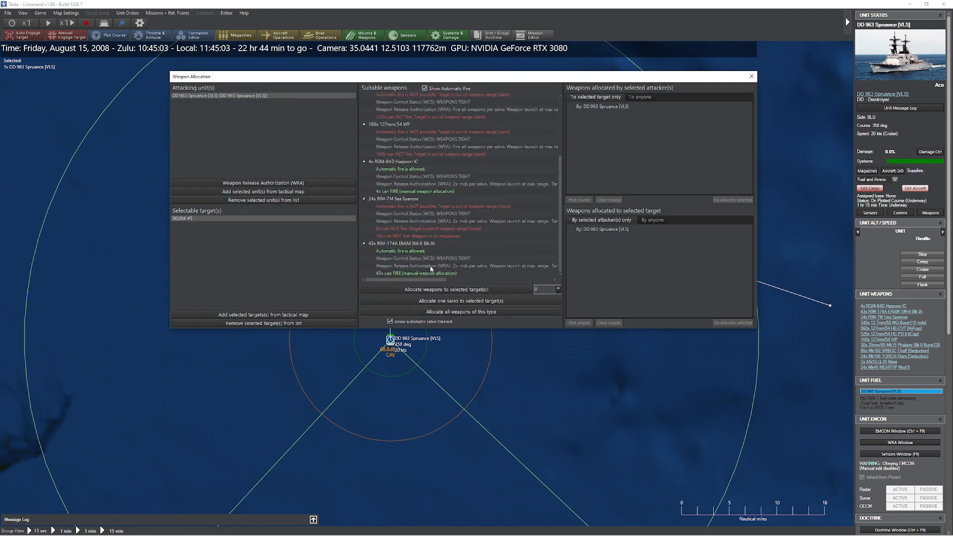
{"action": "left_click", "coordinate": [751, 76]}
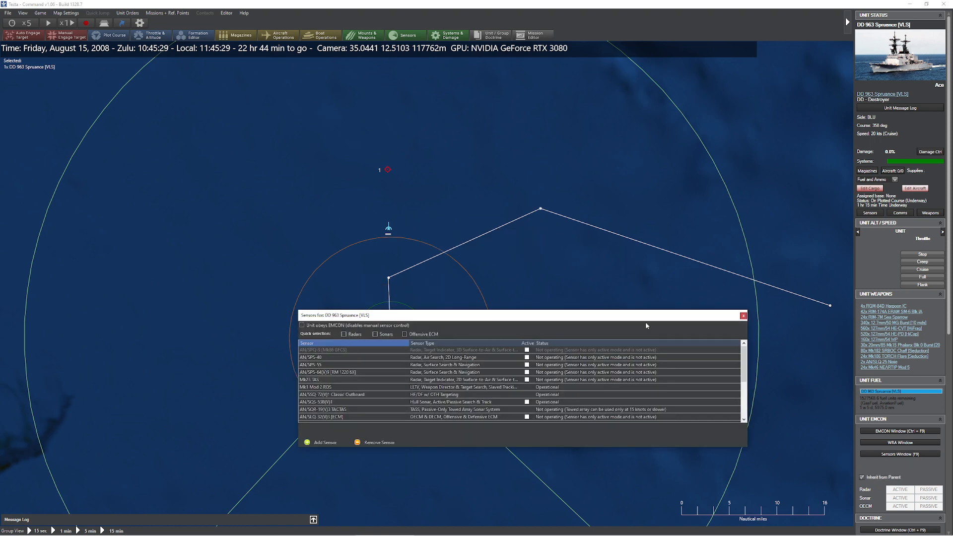
{"action": "left_click", "coordinate": [743, 315]}
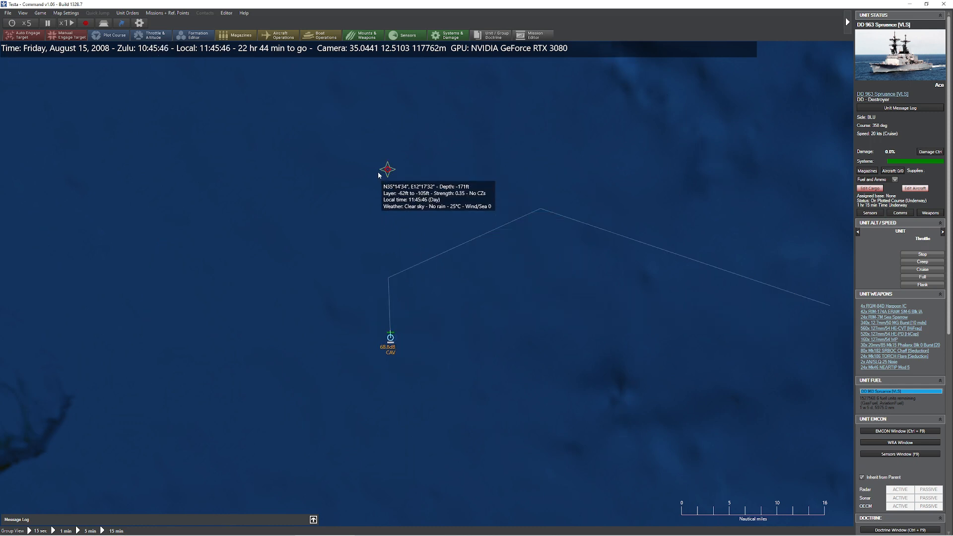
Step: View SKUNK #5's Contact Status until heavy damage is reported, then reselect the Spruance
{"action": "left_click", "coordinate": [389, 165]}
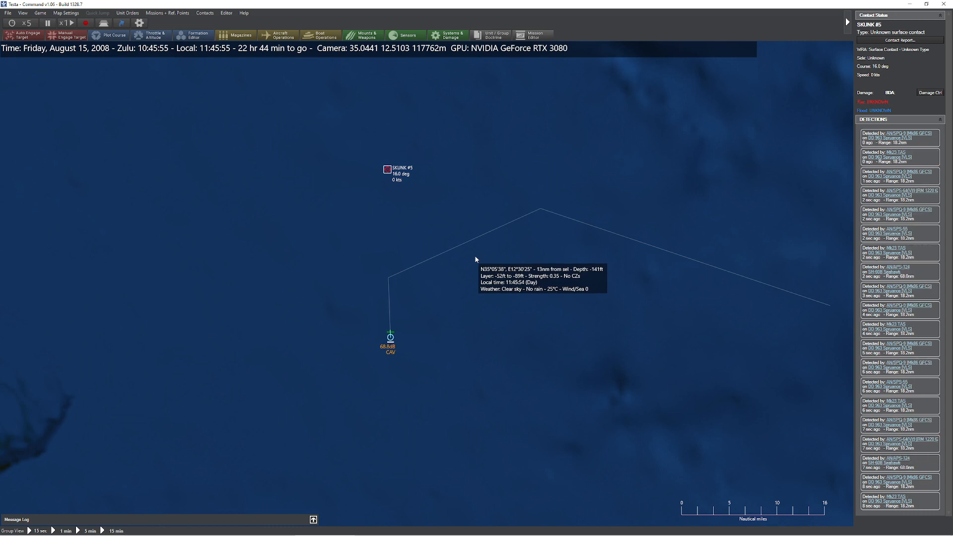
{"action": "left_click", "coordinate": [389, 336]}
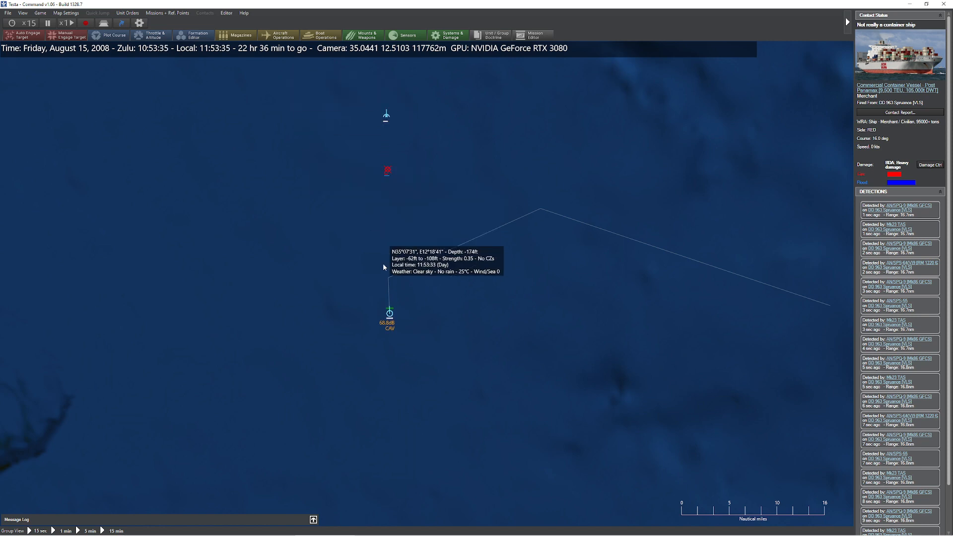
{"action": "left_click", "coordinate": [388, 314]}
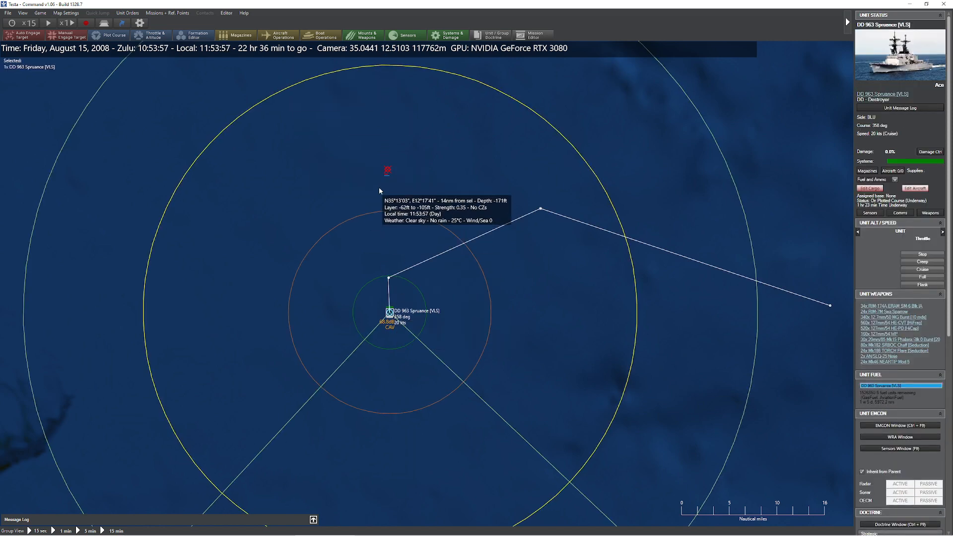
{"action": "mouse_move", "coordinate": [455, 266]}
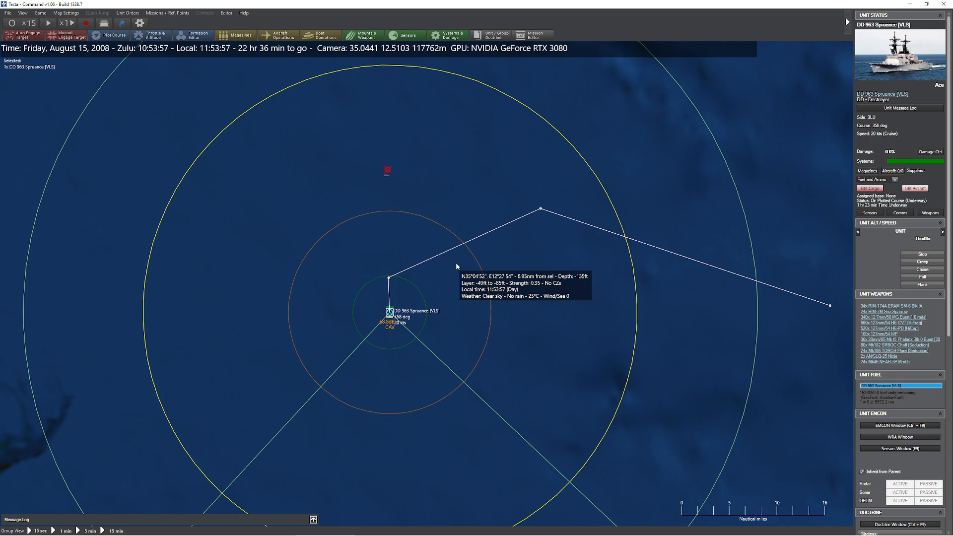